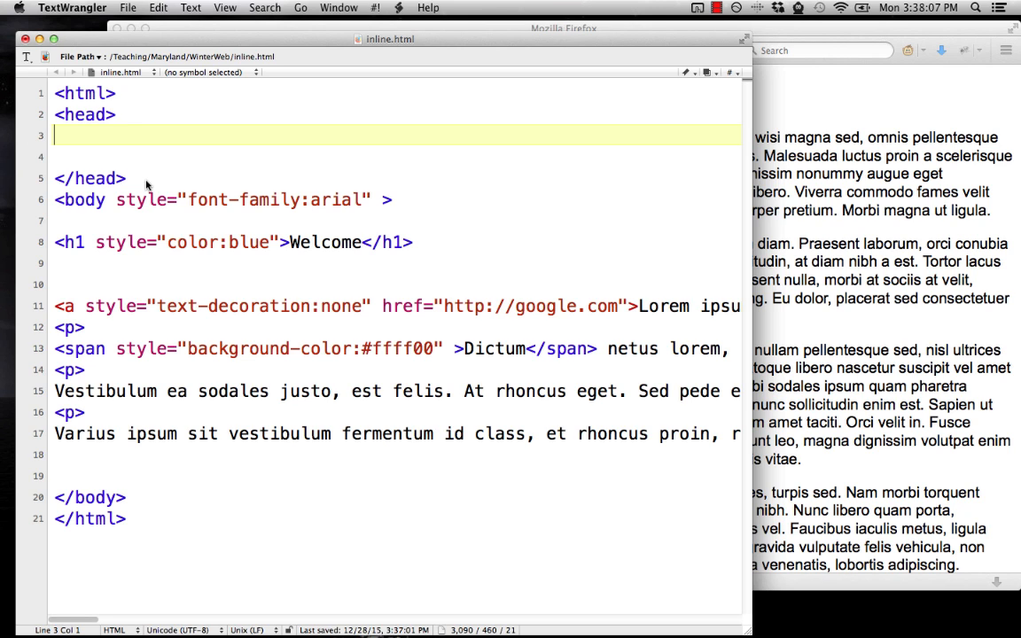
{"action": "mouse_move", "coordinate": [186, 193]}
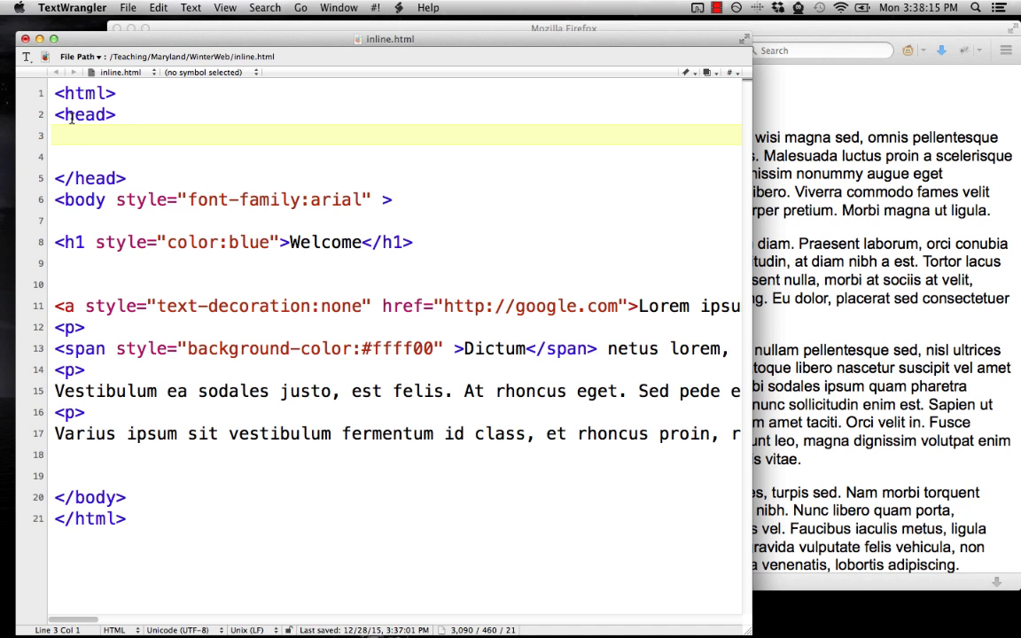
Add an empty <style> block with blank lines inside it in the head of inline.html
{"action": "type", "text": "<style>"}
{"action": "type", "text": "</style>"}
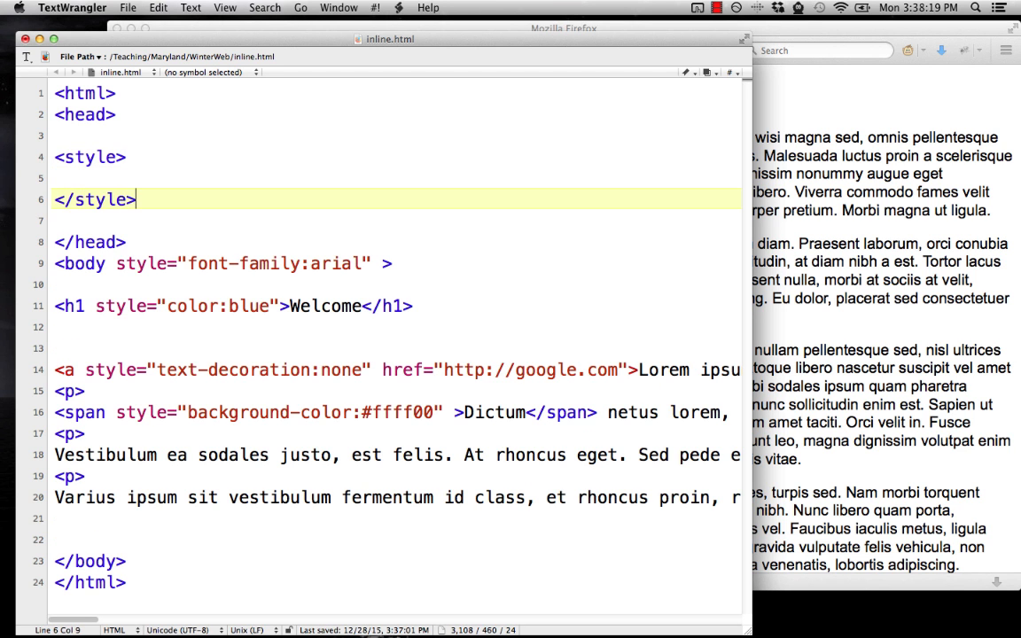
{"action": "key", "text": "Return"}
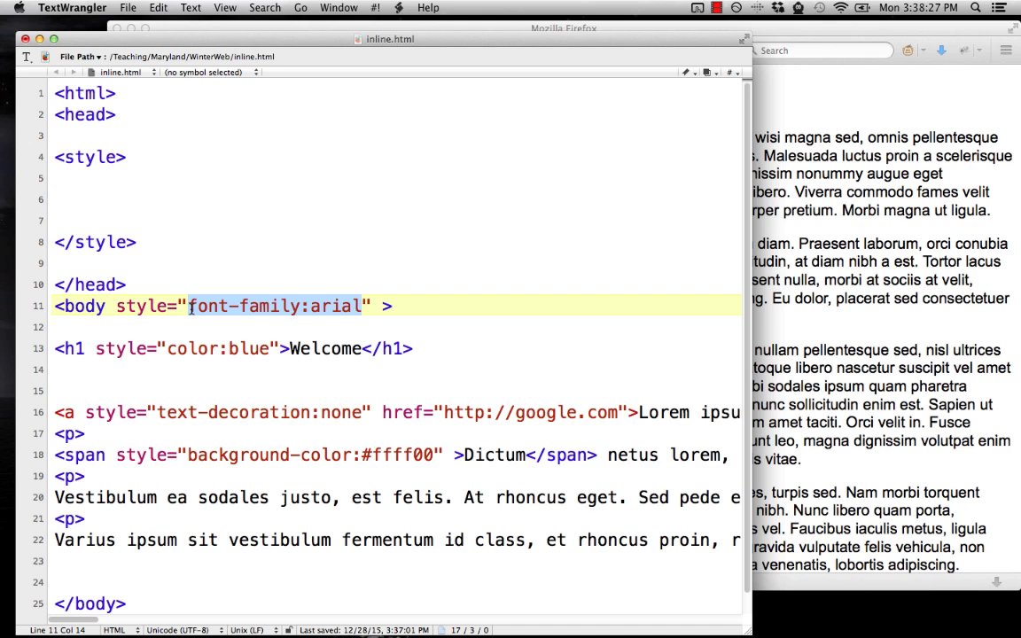
{"action": "mouse_move", "coordinate": [112, 199]}
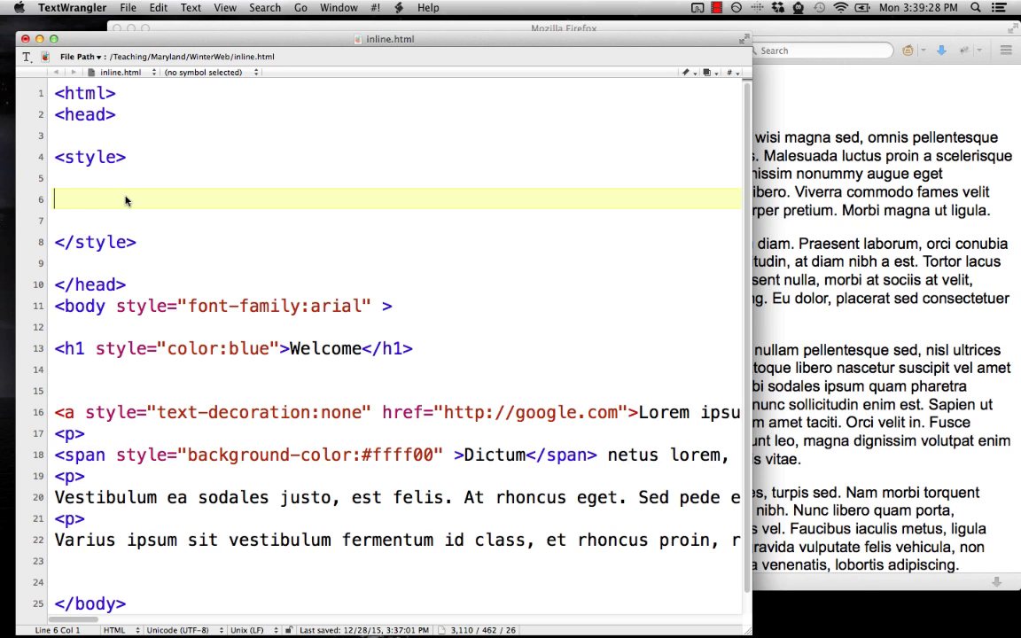
Write a body { font-family: courier; } rule inside the style block
{"action": "type", "text": "body"}
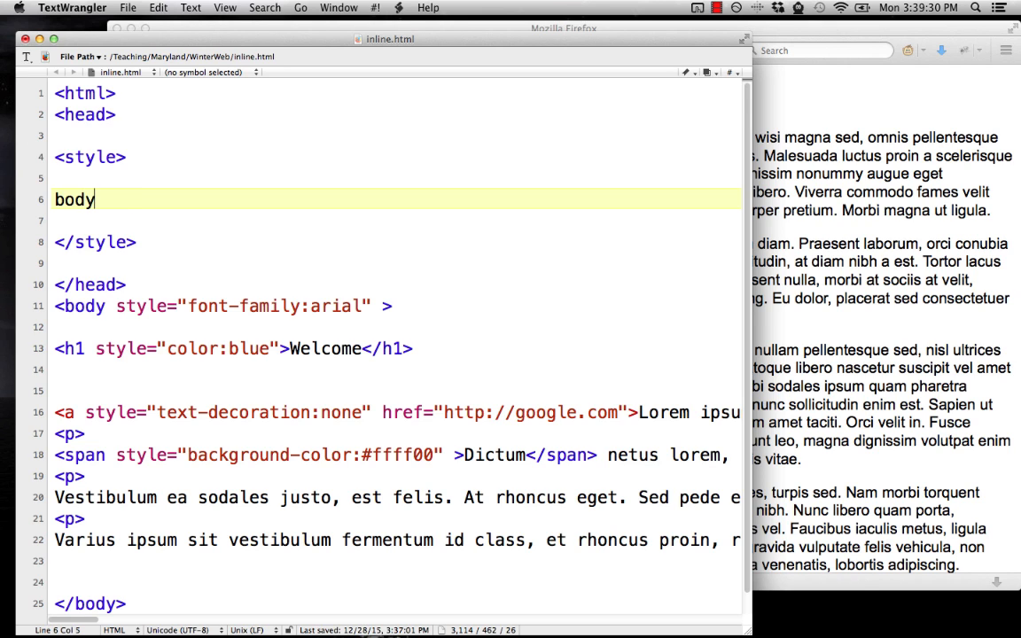
{"action": "type", "text": "{"}
{"action": "type", "text": "}"}
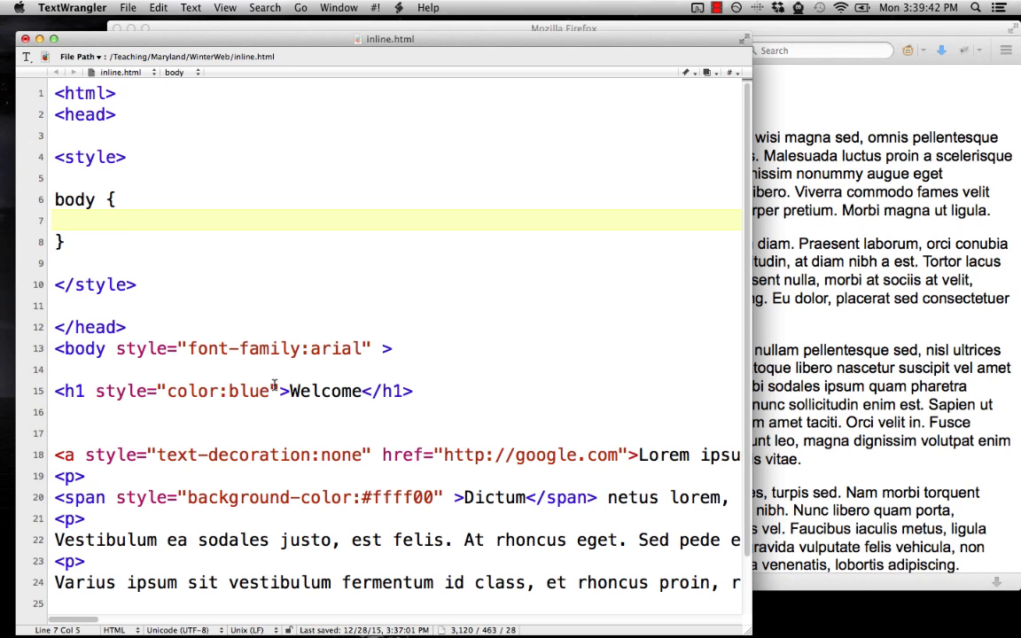
{"action": "type", "text": "font-family"}
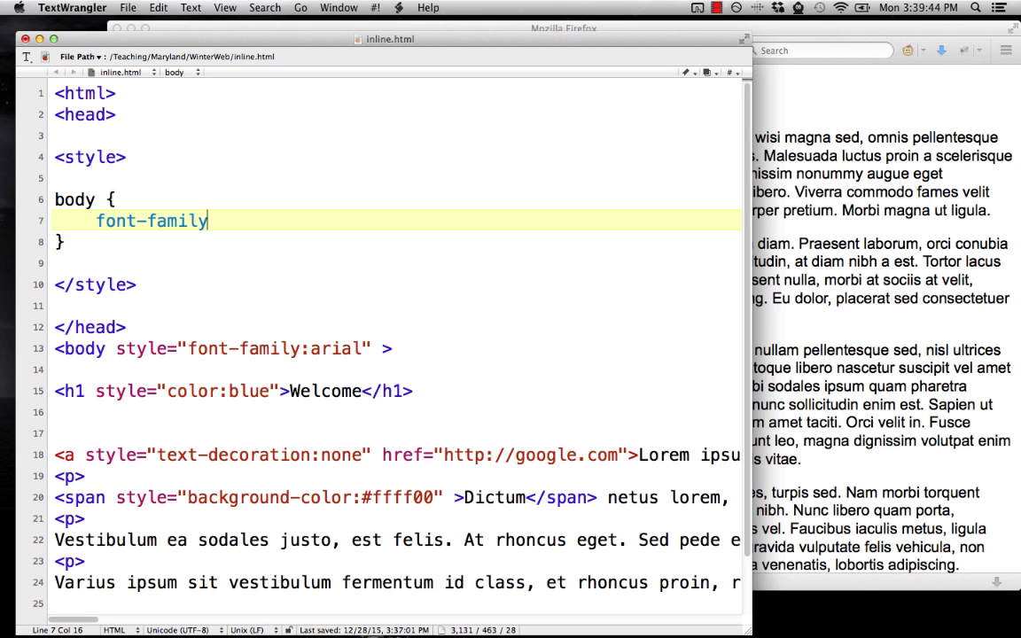
{"action": "type", "text": ": courier"}
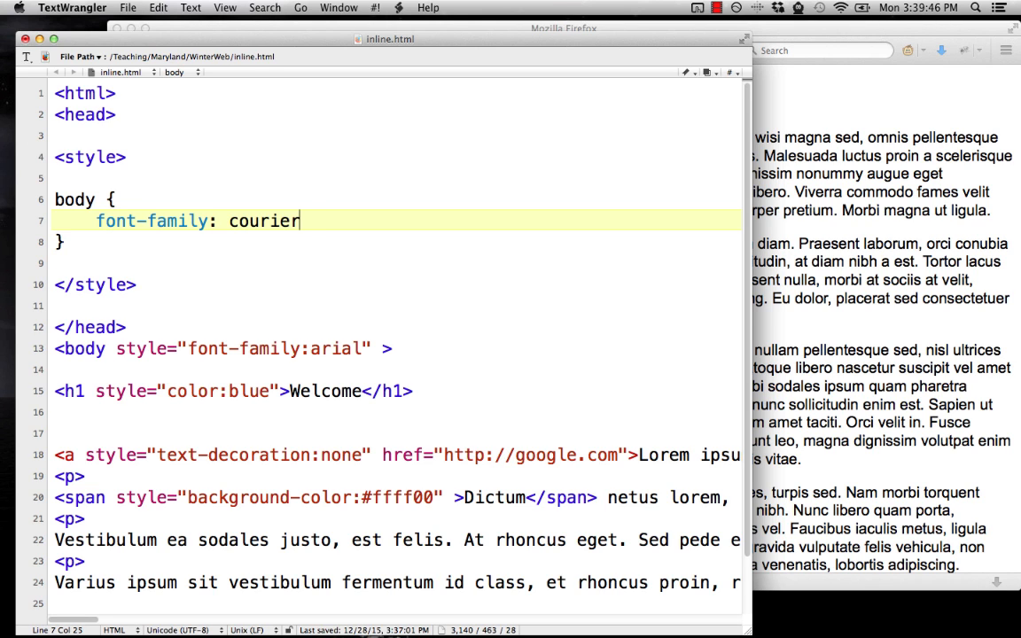
{"action": "type", "text": ";"}
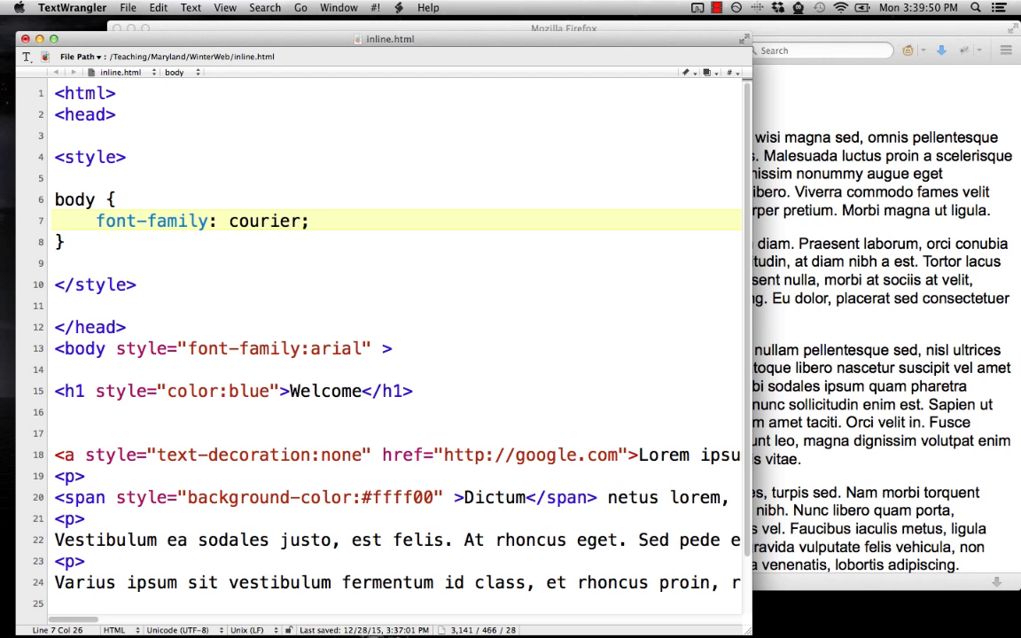
{"action": "left_click", "coordinate": [308, 220]}
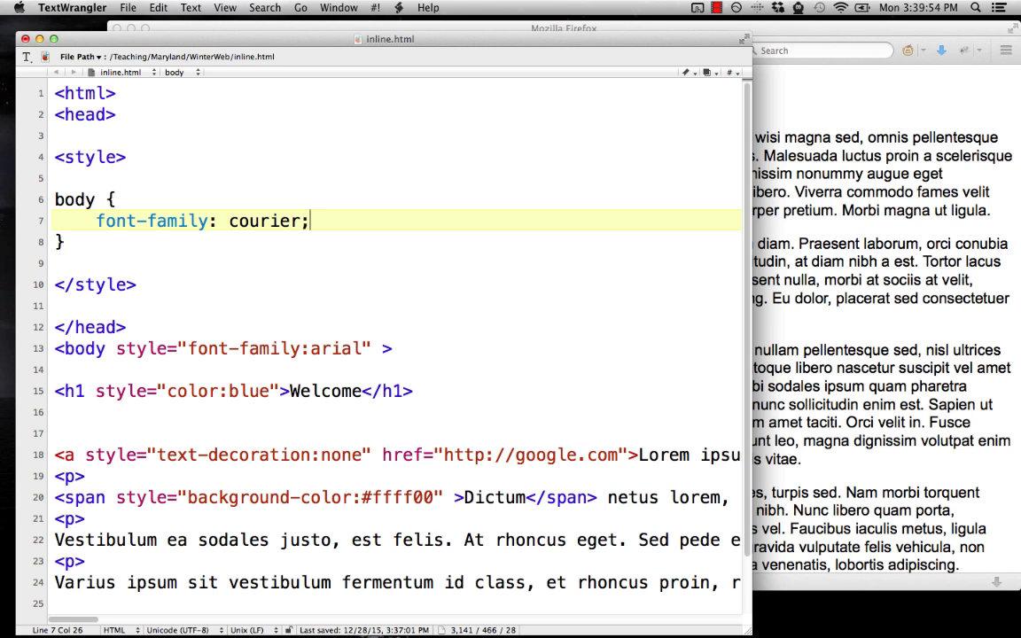
{"action": "mouse_move", "coordinate": [268, 393]}
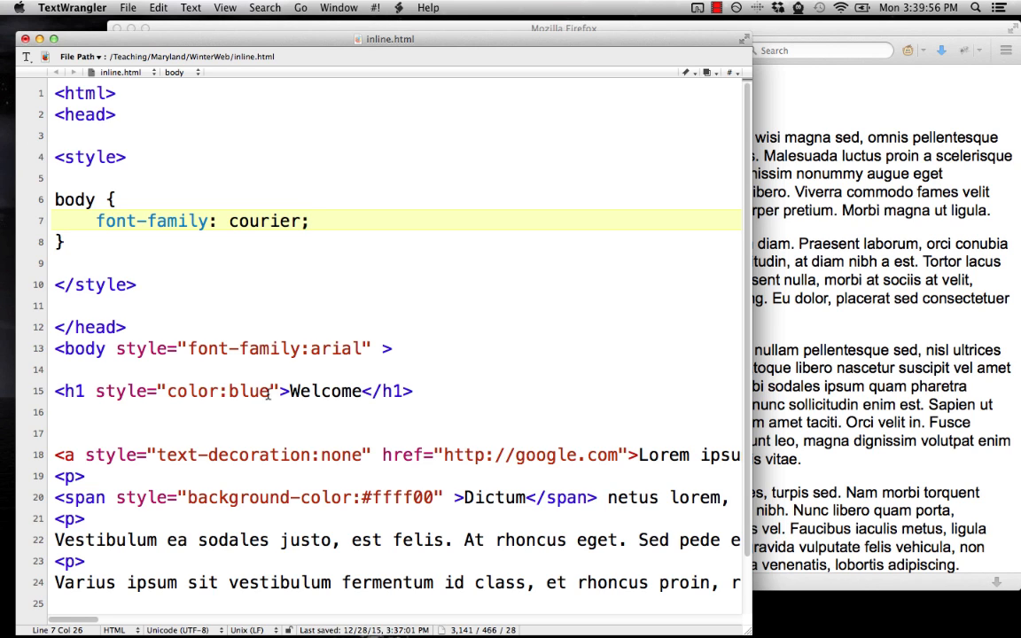
{"action": "left_click", "coordinate": [266, 392]}
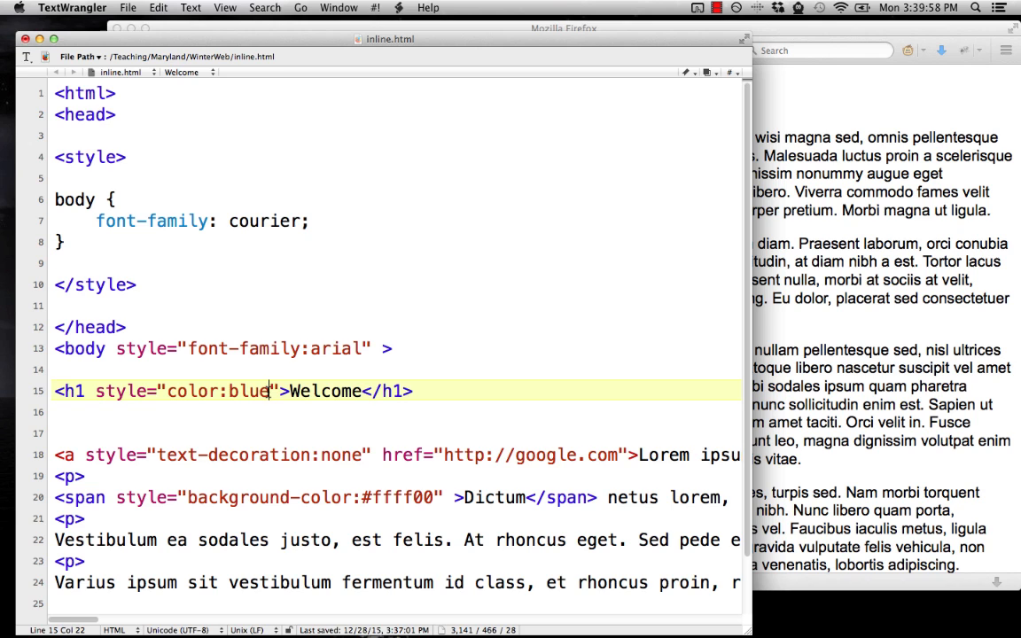
{"action": "type", "text": ";"}
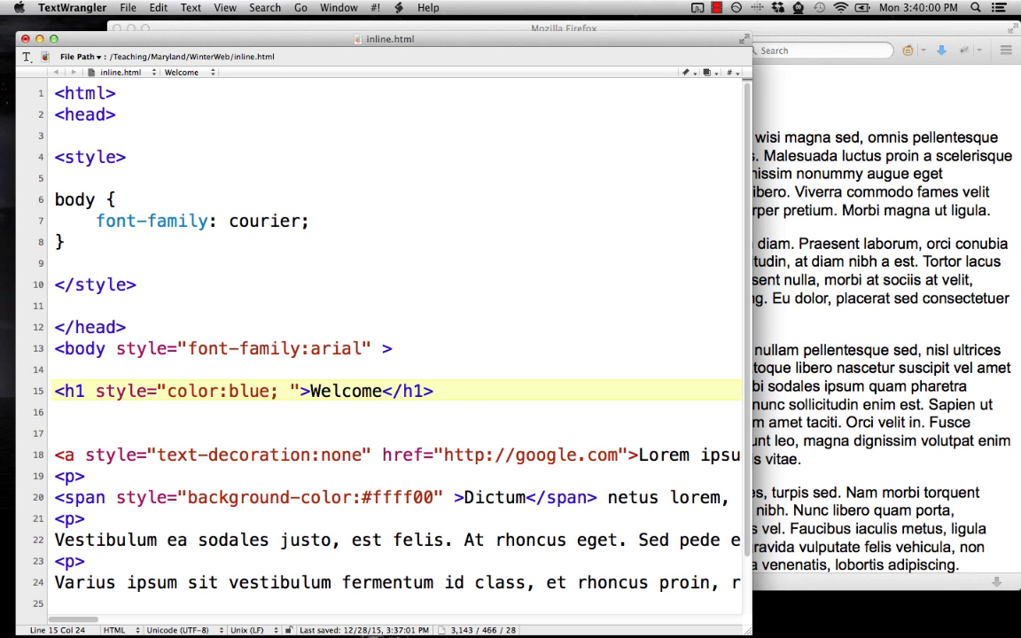
{"action": "type", "text": "font-family: c"}
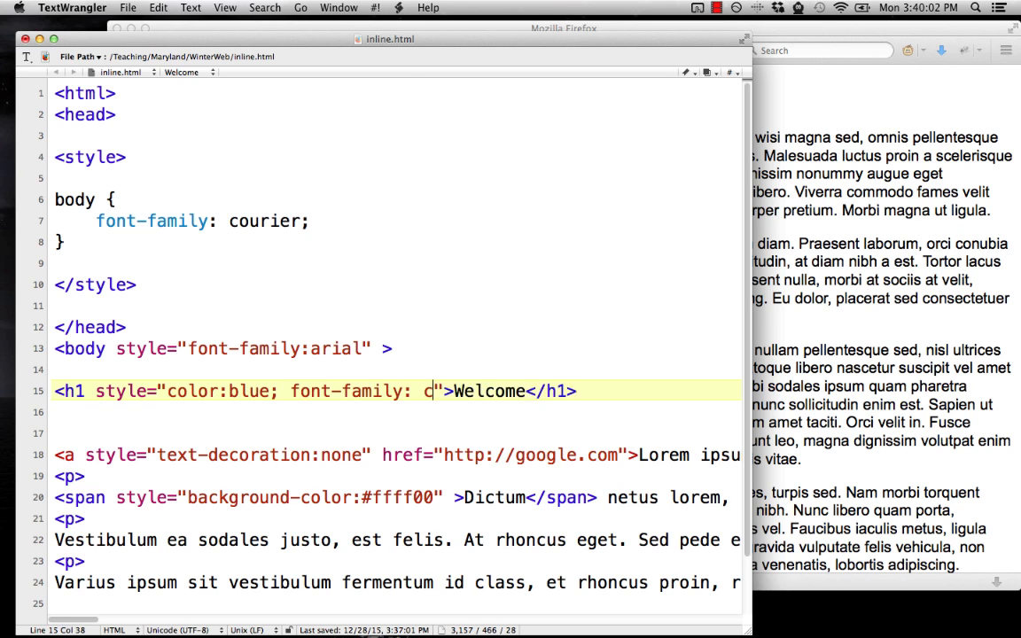
{"action": "type", "text": "ourier"}
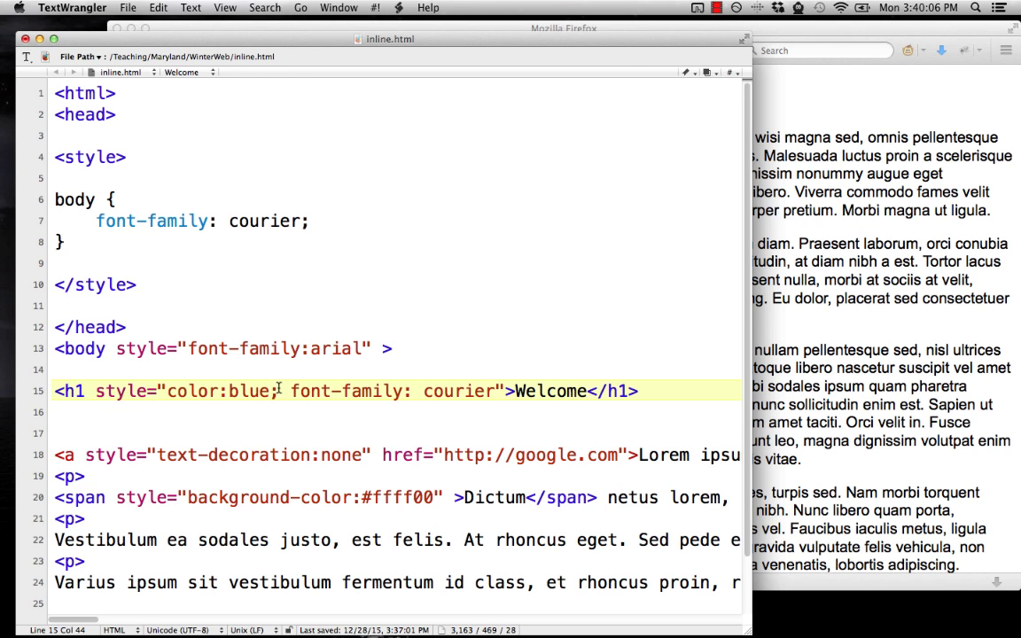
{"action": "key", "text": "Delete"}
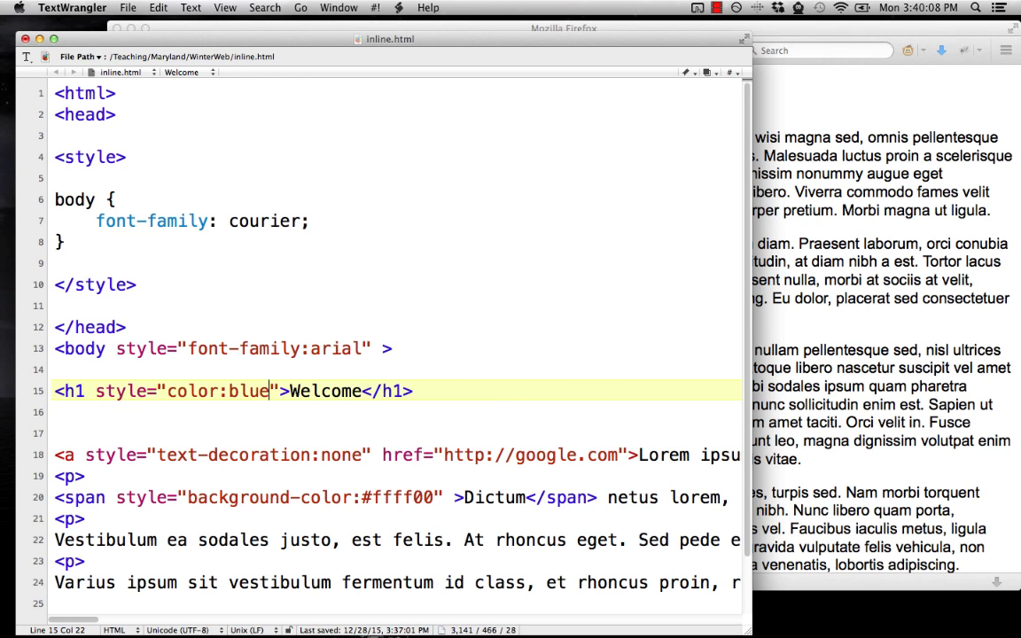
{"action": "left_click", "coordinate": [312, 220]}
{"action": "type", "text": "background-c"}
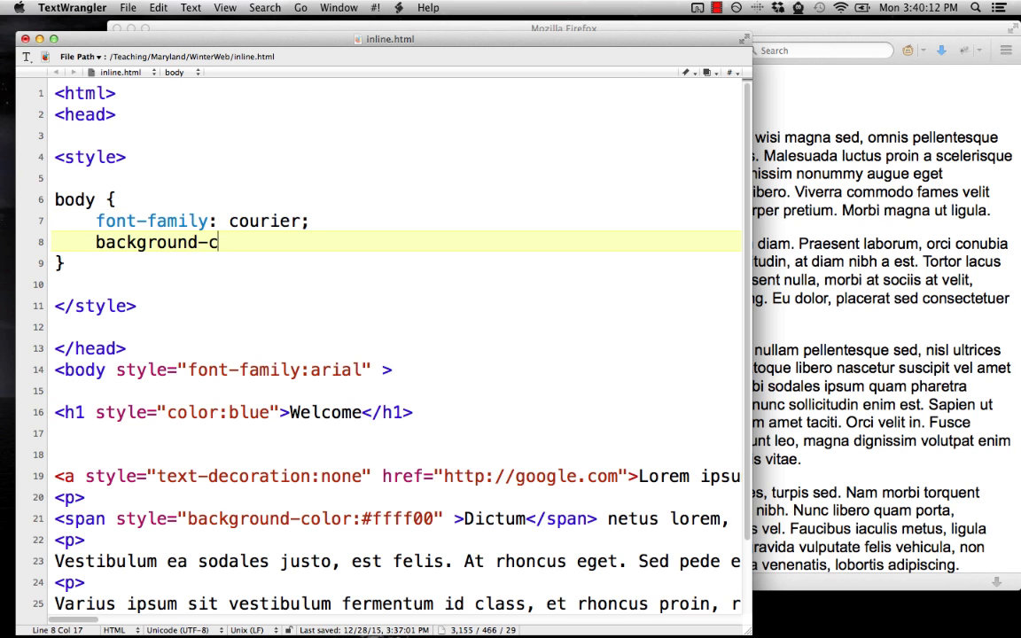
Extend the body rule with background-color: #ddffdd; and color: #005500
{"action": "type", "text": "olor:"}
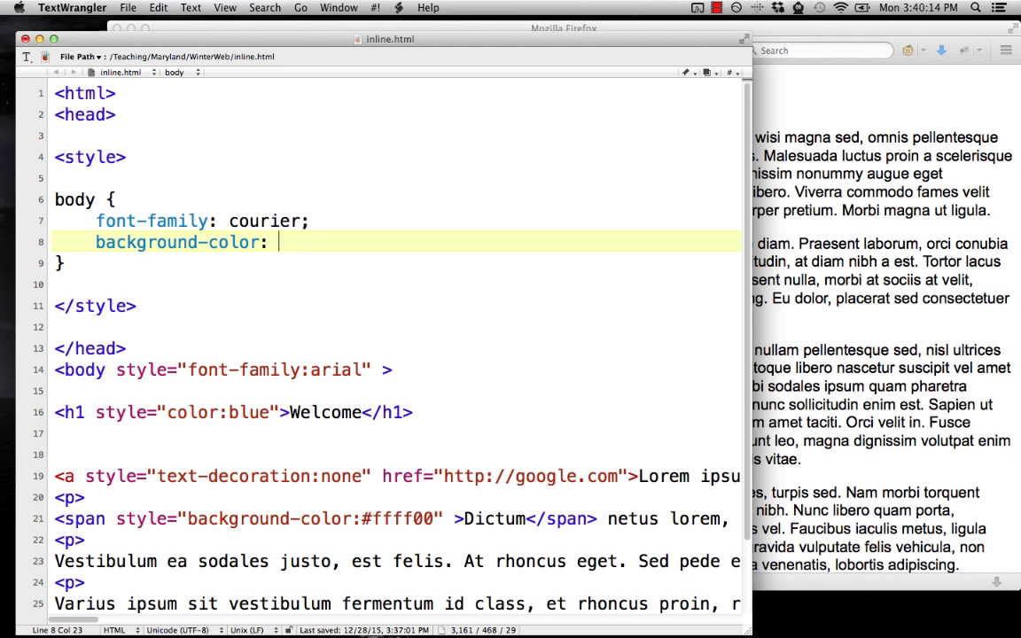
{"action": "type", "text": "#dd"}
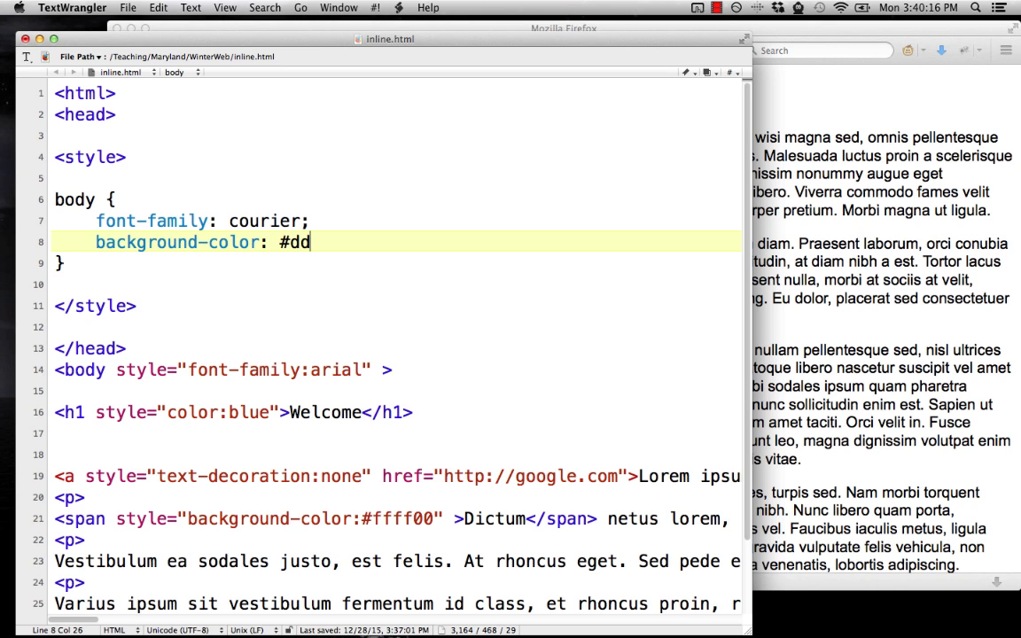
{"action": "type", "text": "ffdd;"}
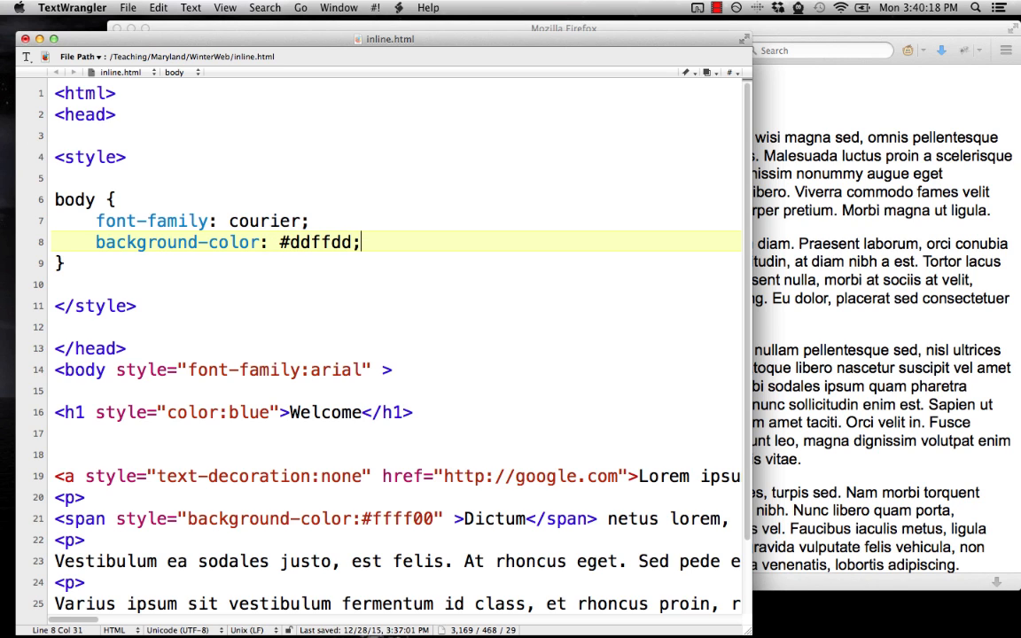
{"action": "type", "text": "color:"}
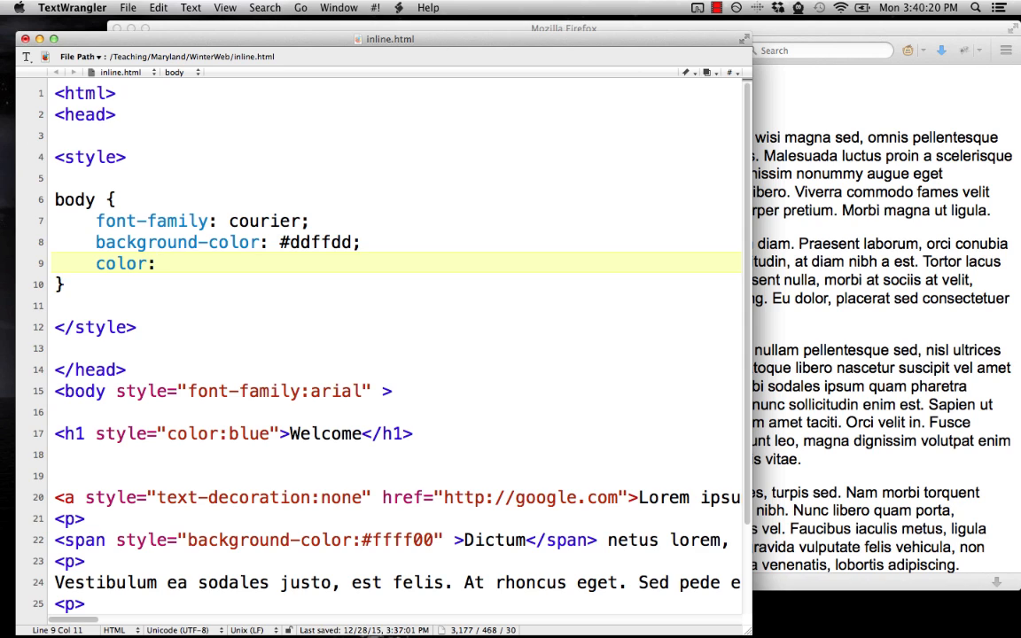
{"action": "type", "text": "#"}
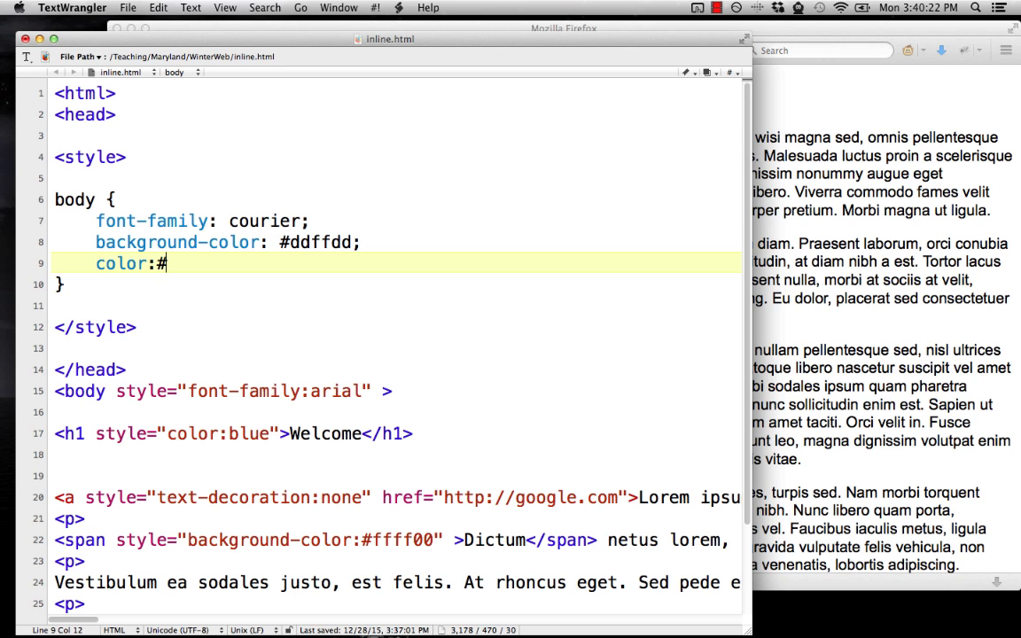
{"action": "type", "text": "0055"}
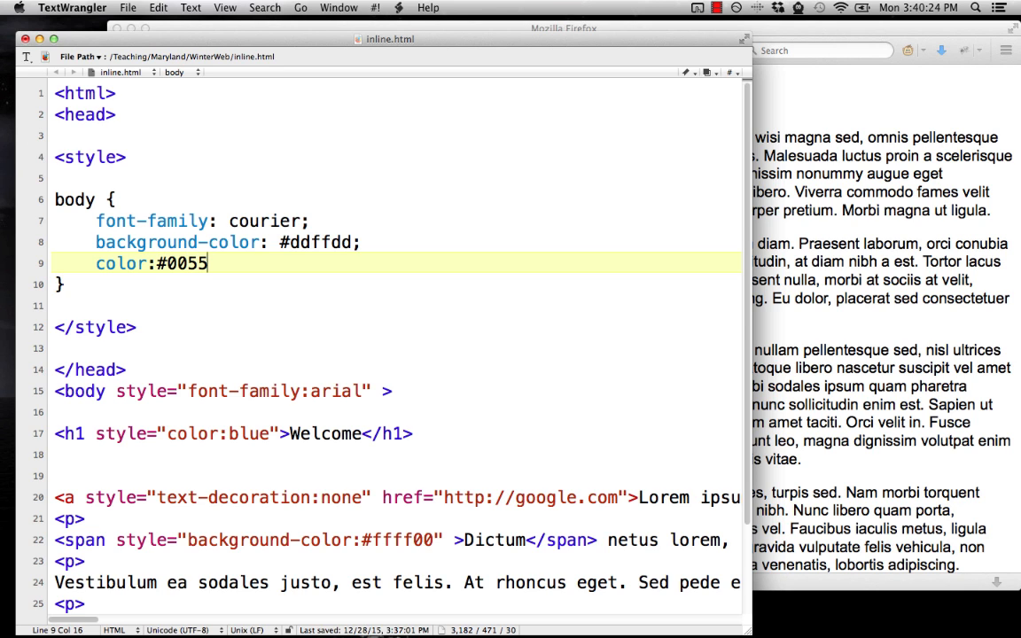
{"action": "type", "text": "00"}
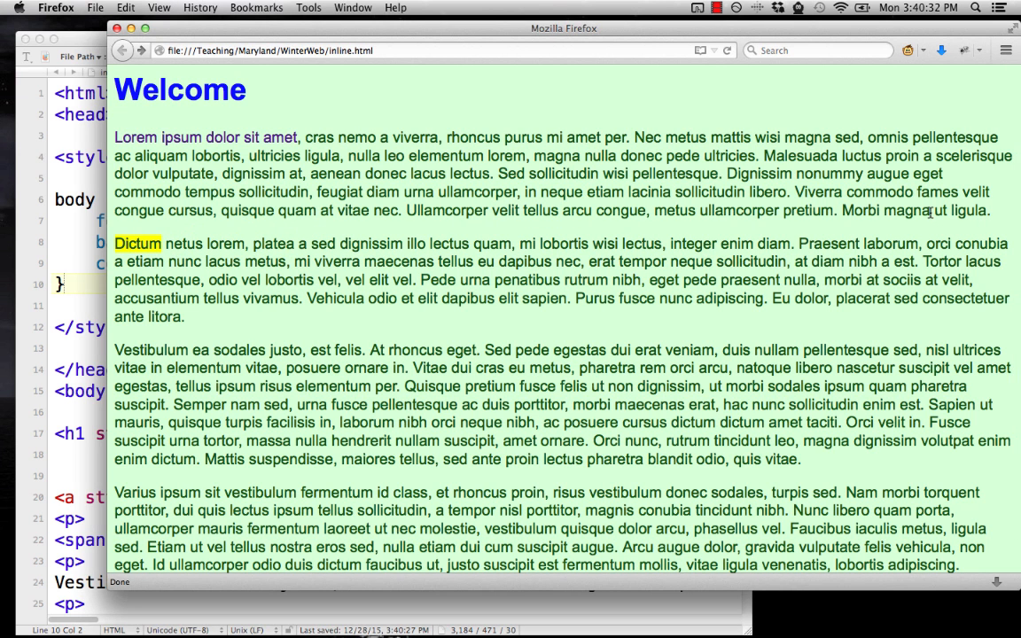
{"action": "mouse_move", "coordinate": [571, 104]}
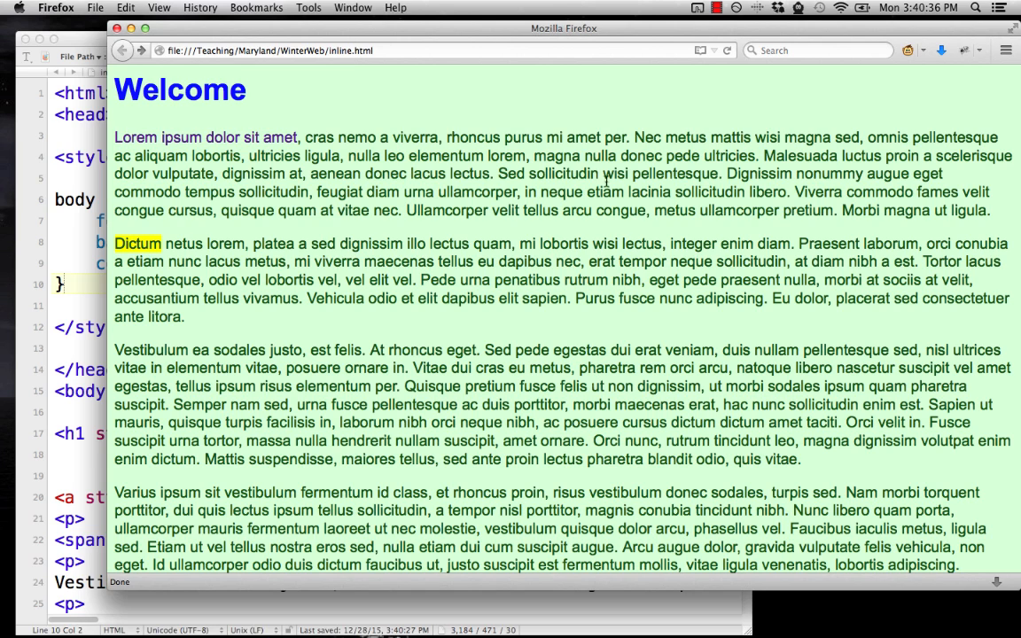
{"action": "mouse_move", "coordinate": [248, 108]}
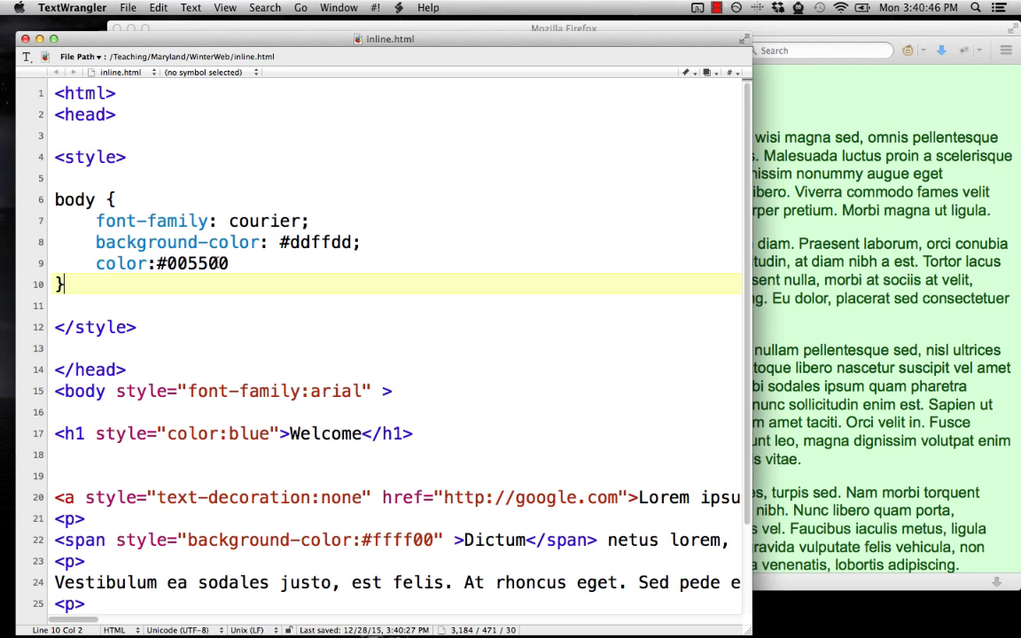
{"action": "mouse_move", "coordinate": [285, 421]}
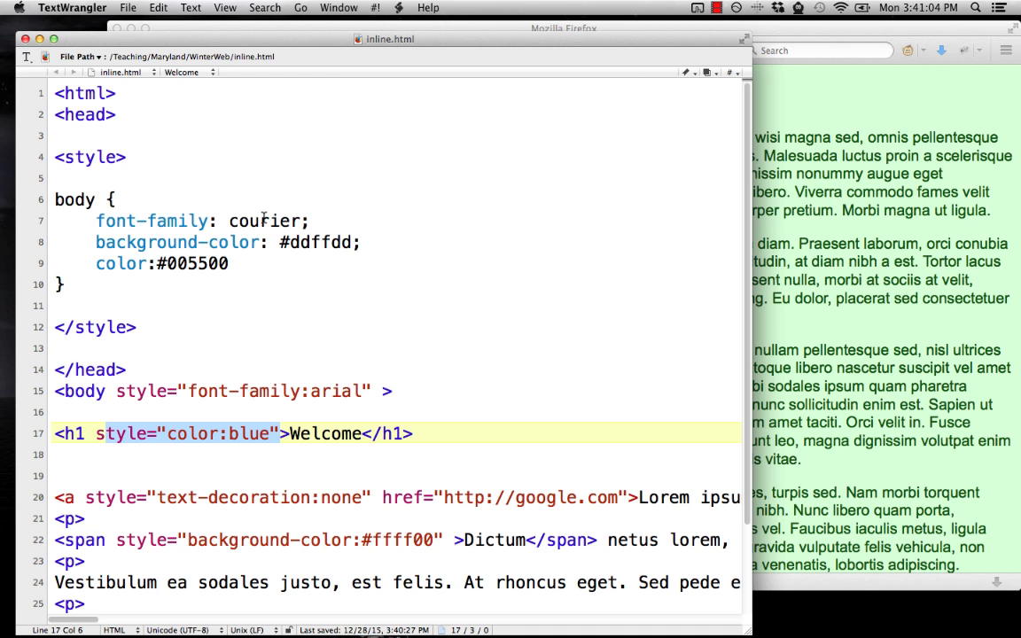
{"action": "left_click", "coordinate": [564, 28]}
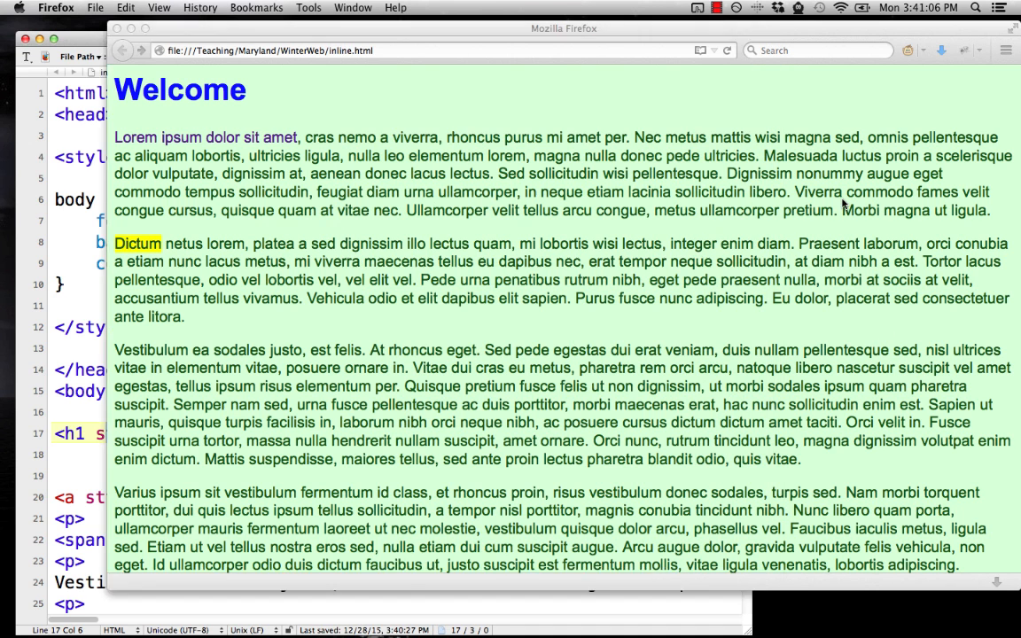
{"action": "left_click", "coordinate": [376, 39]}
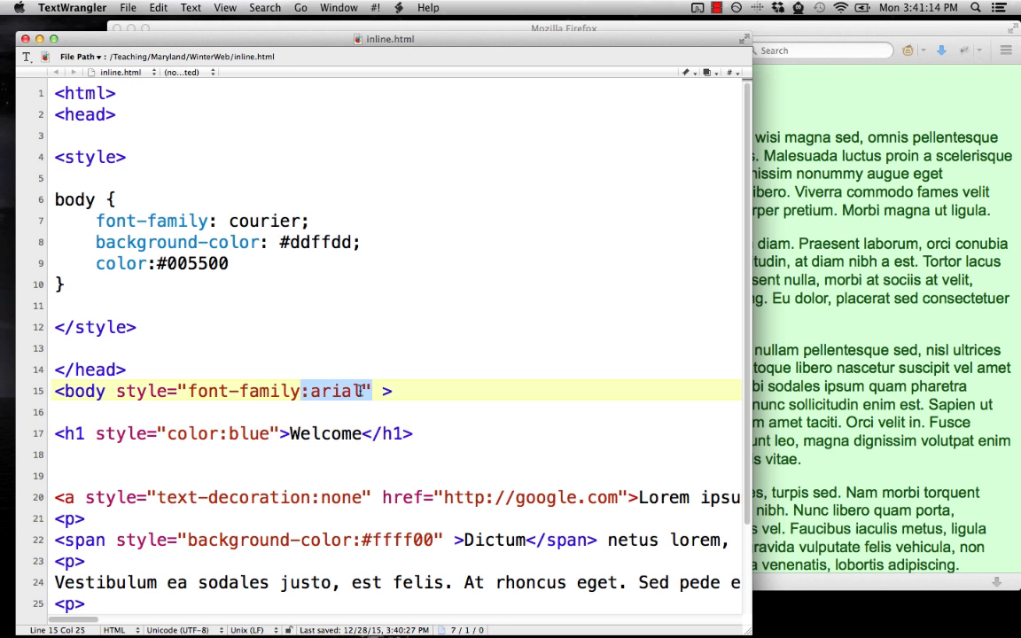
Delete the inline font-family:arial style from the body tag, leaving a bare body element
{"action": "key", "text": "Delete"}
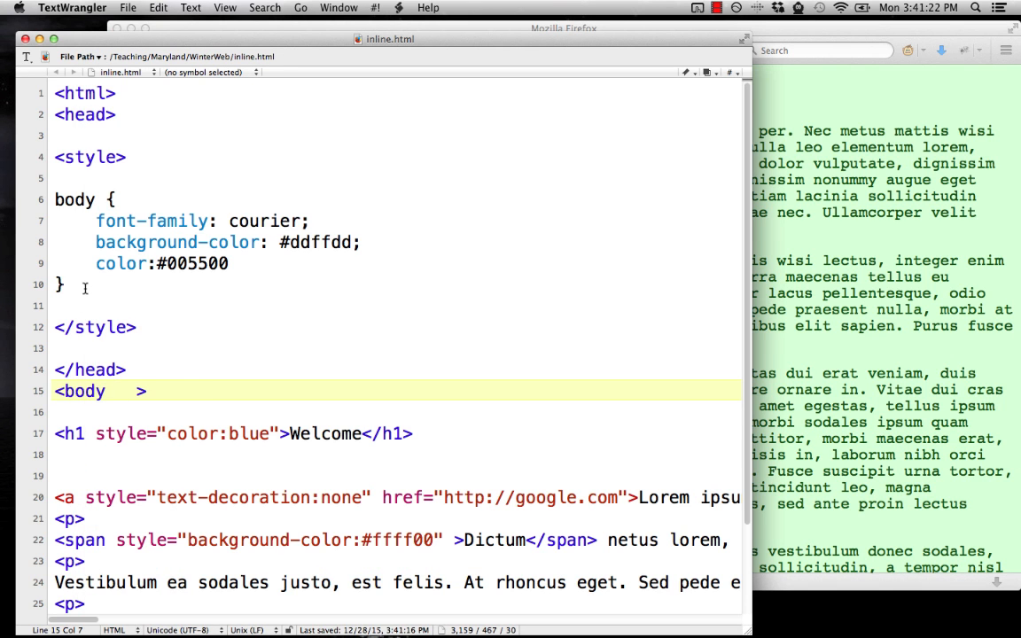
{"action": "left_click", "coordinate": [85, 284]}
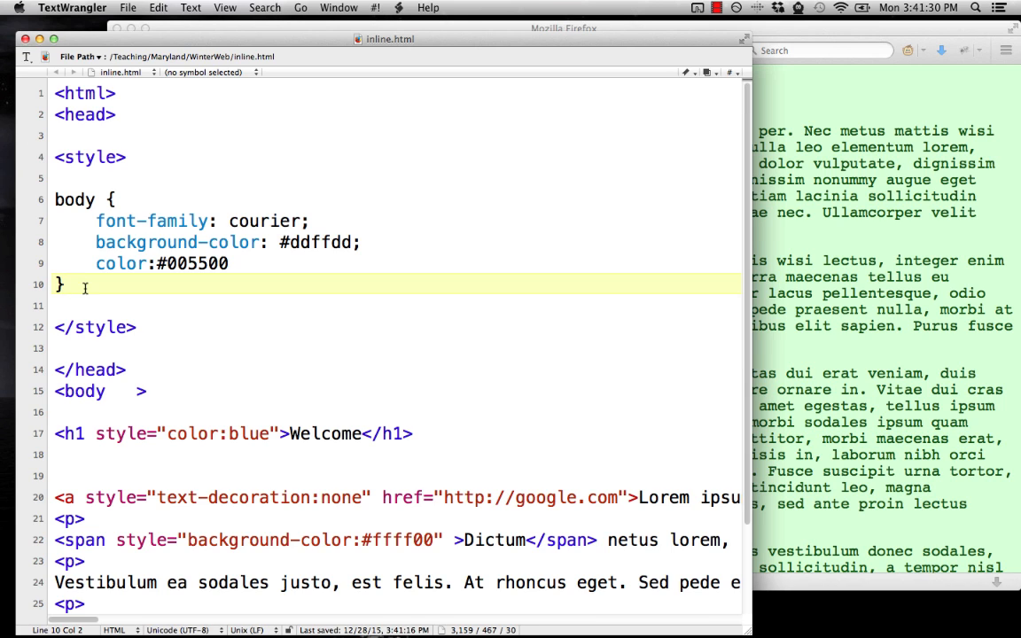
On a new line after the body rule, try a:link and a:visited, settling on an a:hover selector
{"action": "key", "text": "Return"}
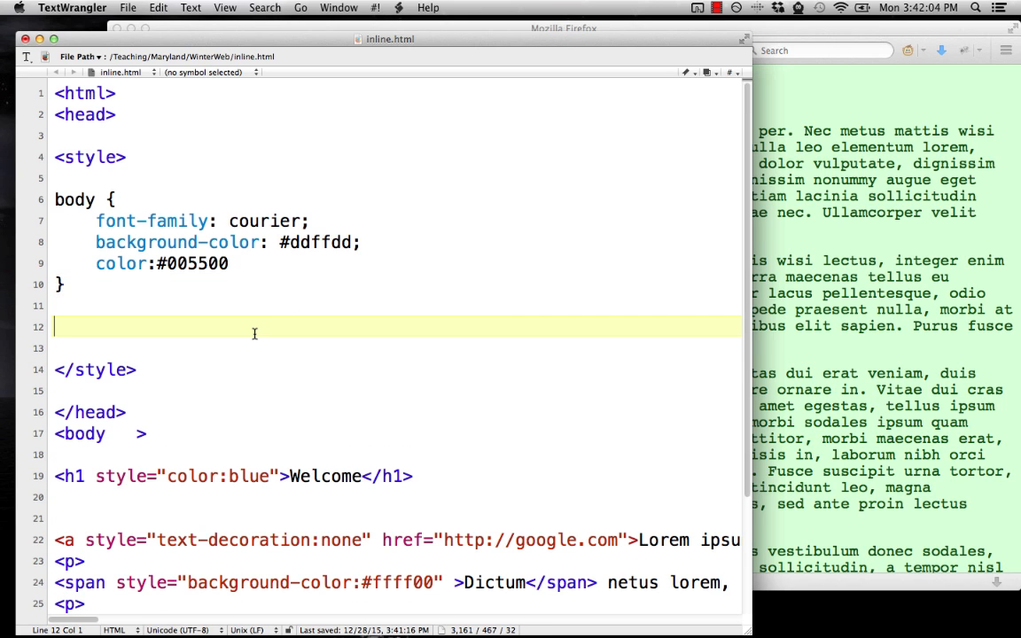
{"action": "type", "text": "a"}
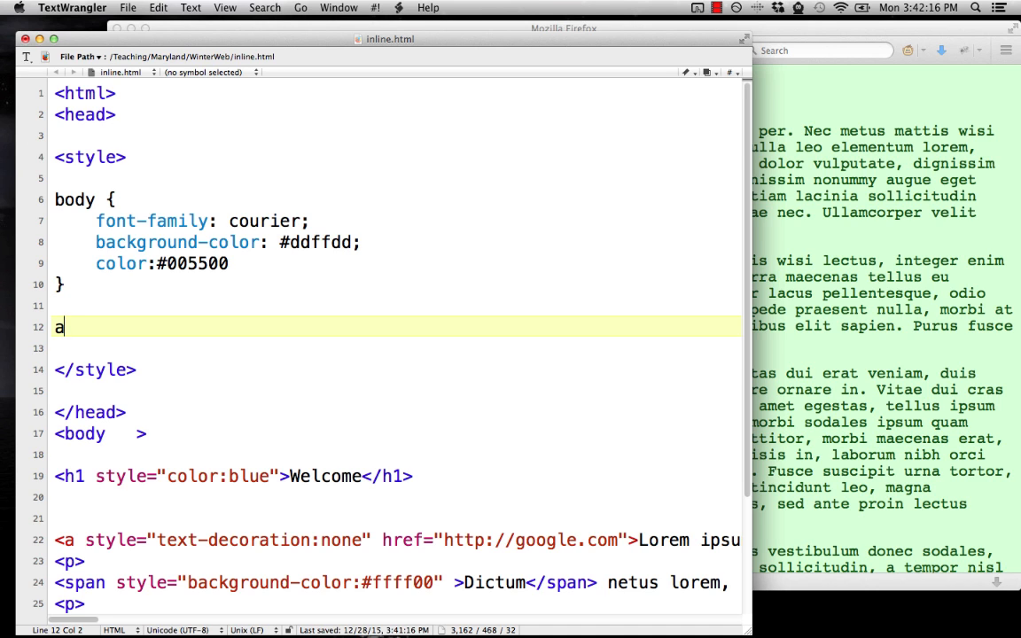
{"action": "type", "text": ":link"}
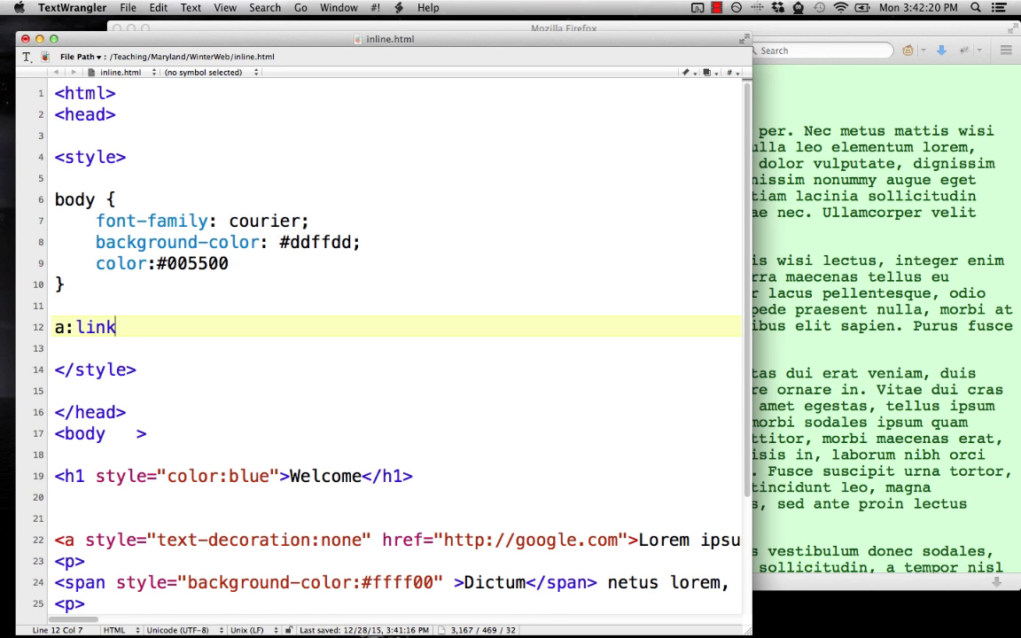
{"action": "type", "text": "a:visi"}
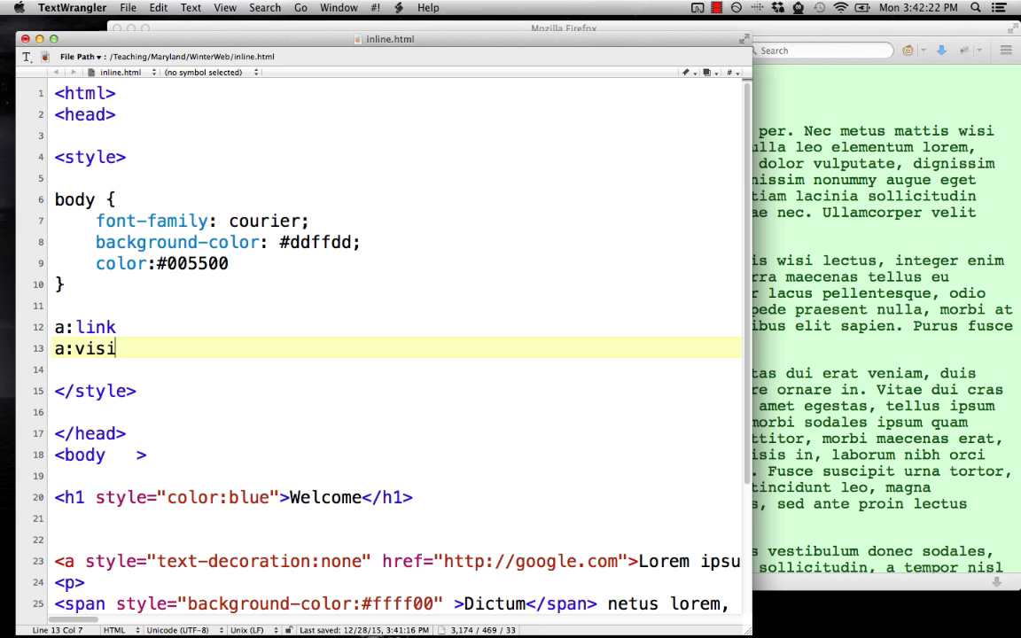
{"action": "type", "text": "ted"}
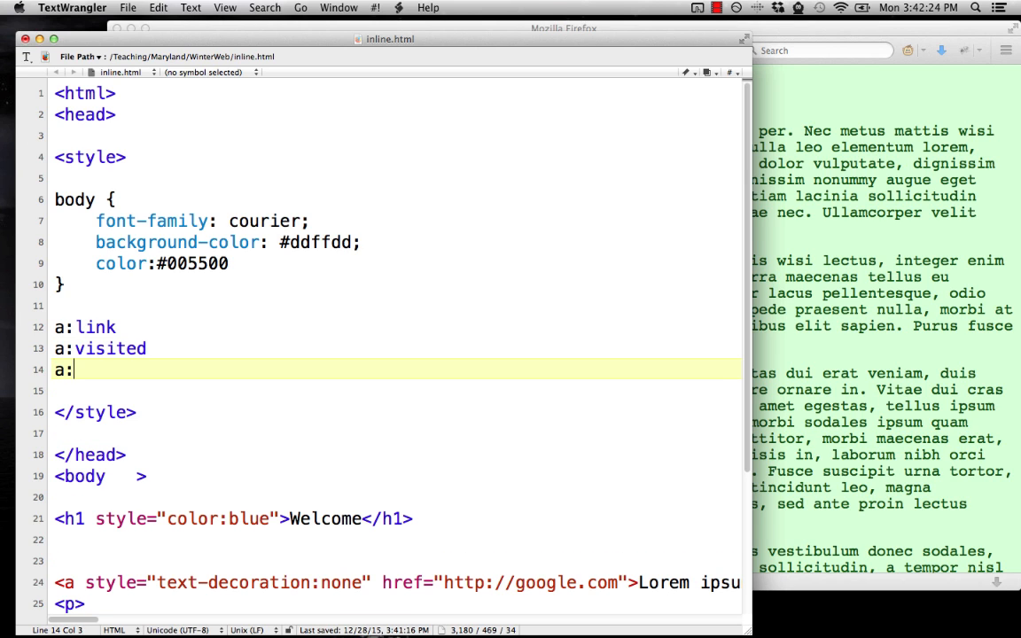
{"action": "type", "text": "hover"}
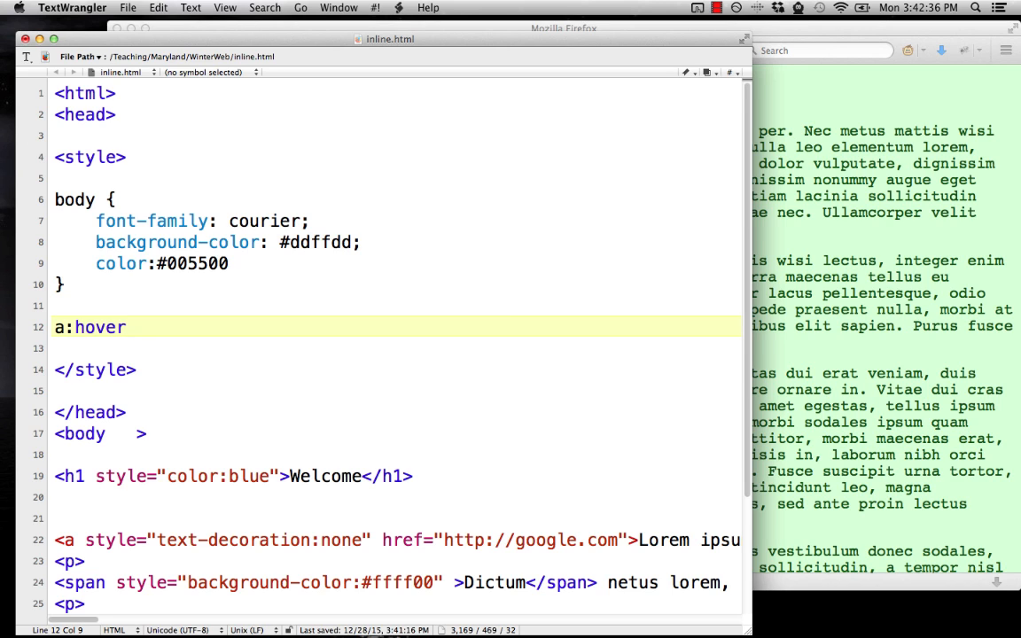
Complete the a:hover rule with {background-color: red}
{"action": "left_click", "coordinate": [133, 326]}
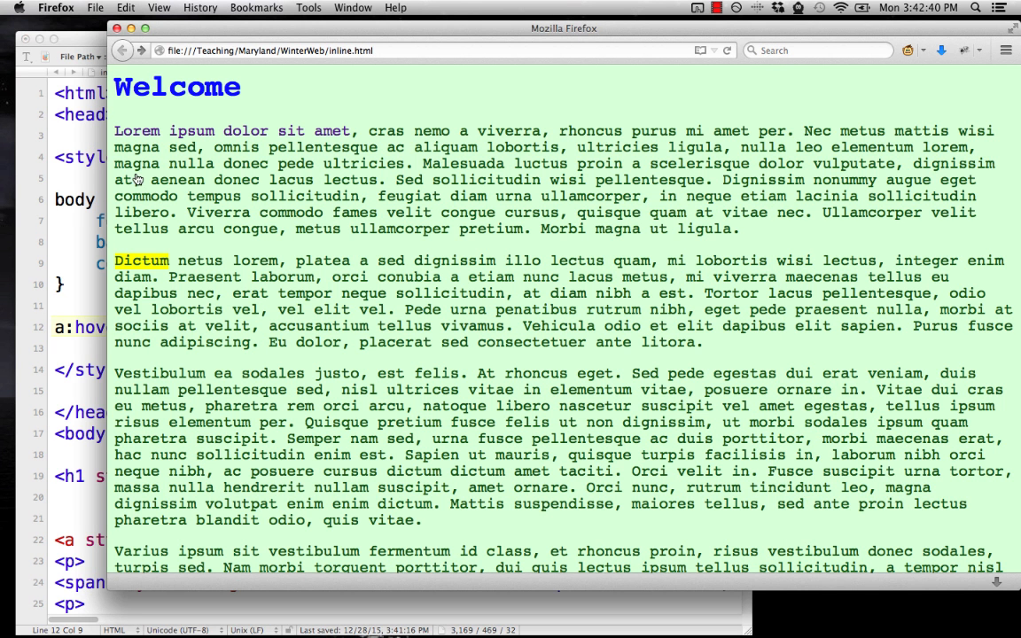
{"action": "mouse_move", "coordinate": [264, 140]}
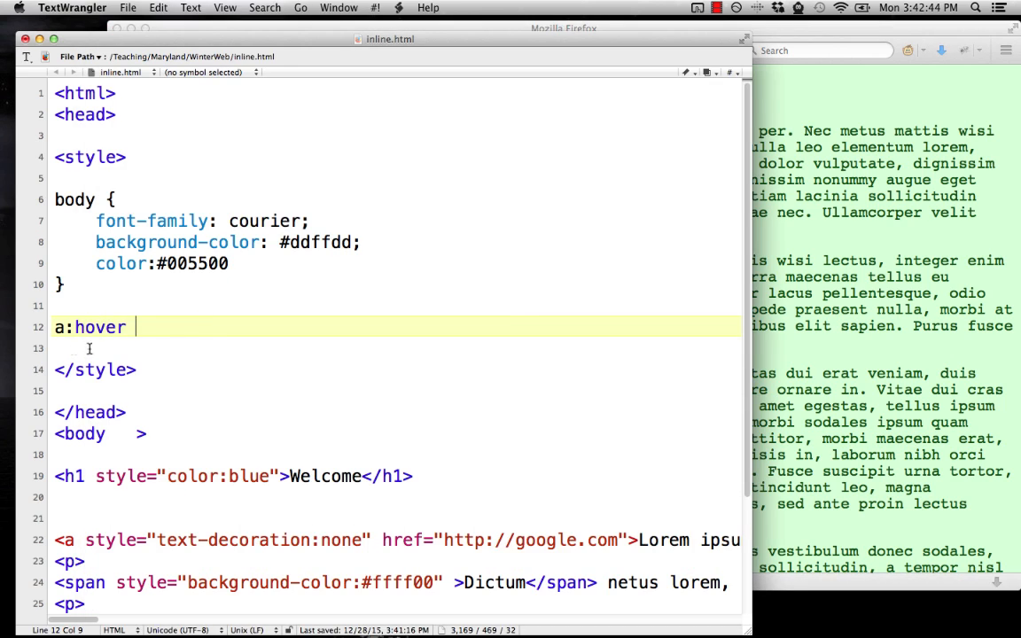
{"action": "type", "text": "{"}
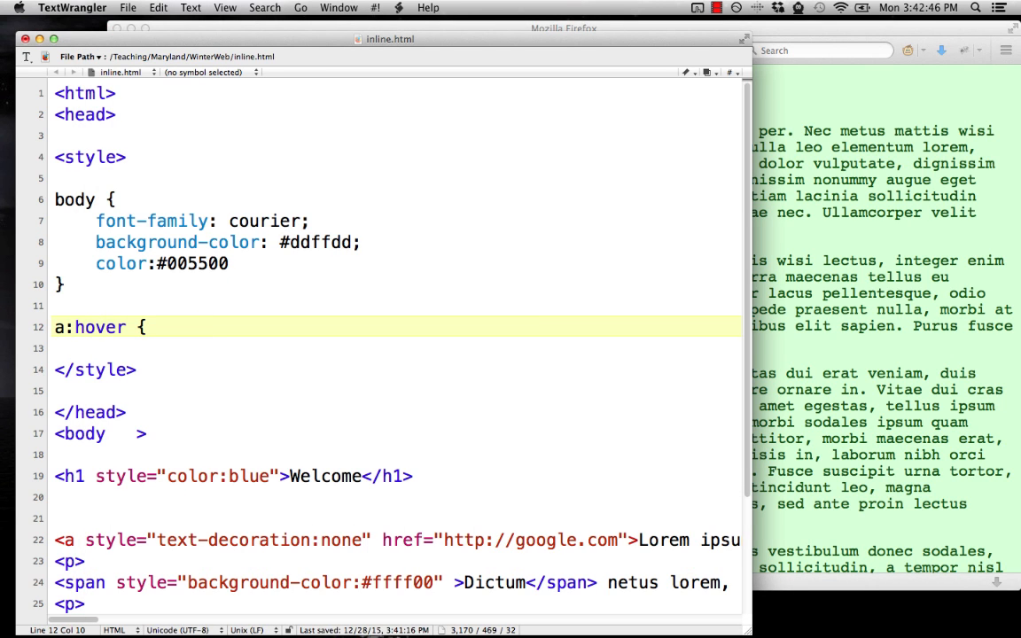
{"action": "type", "text": "background"}
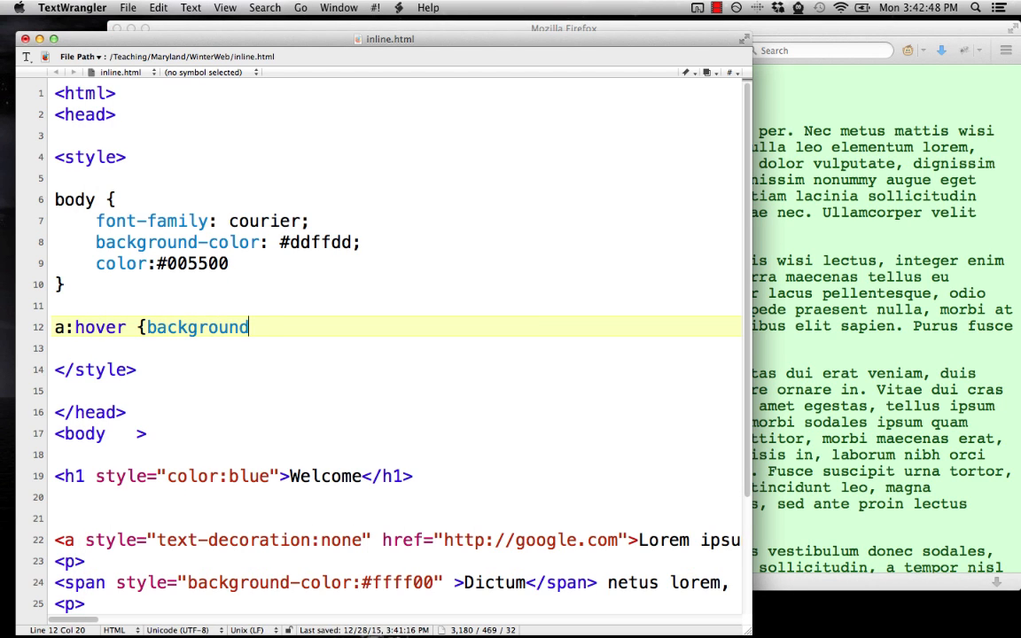
{"action": "type", "text": "-color:"}
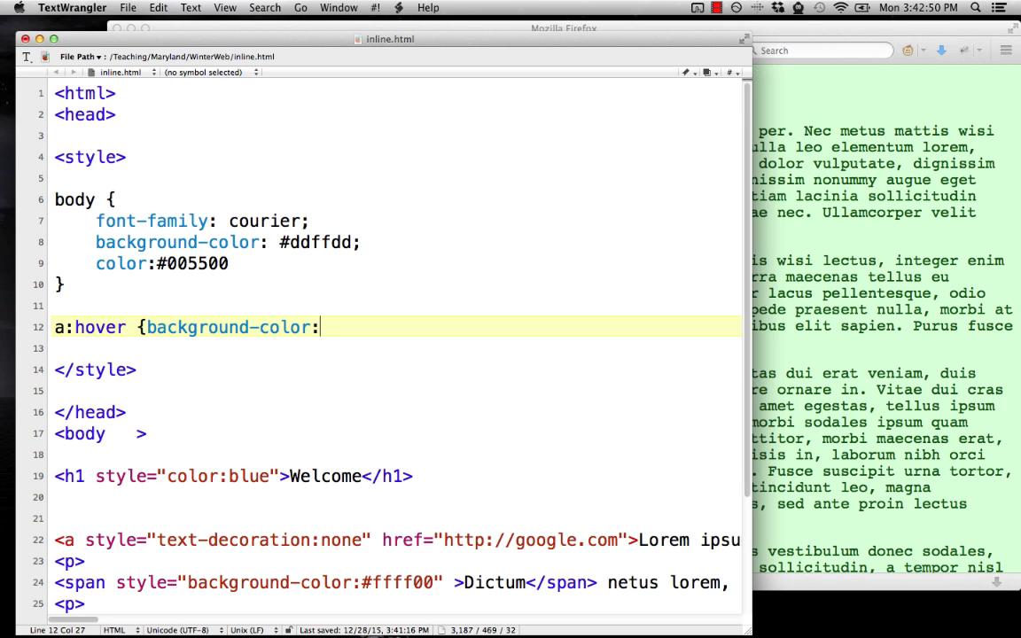
{"action": "type", "text": "red"}
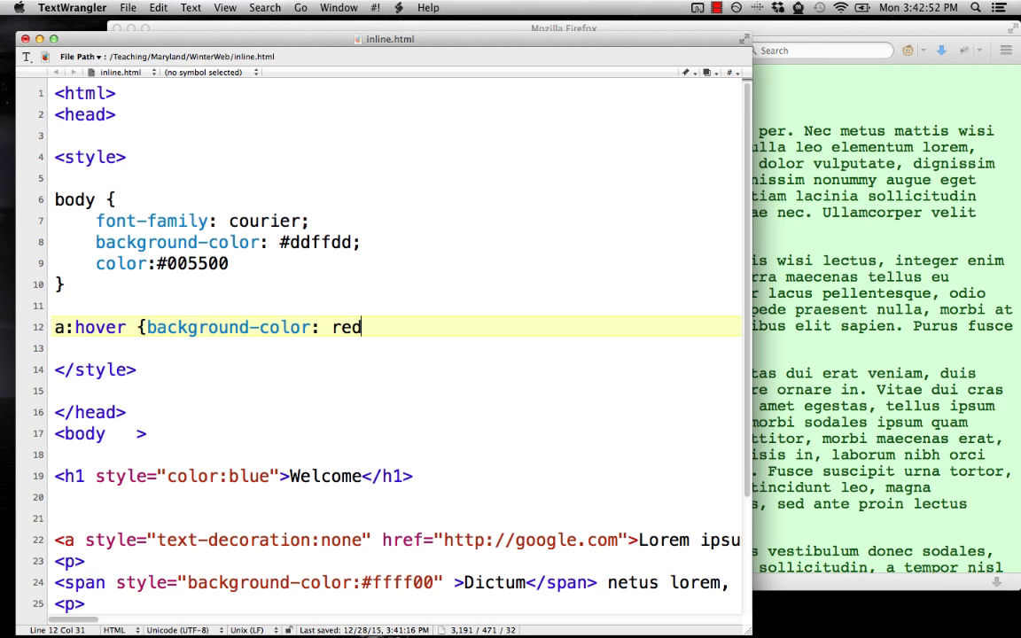
{"action": "type", "text": "}"}
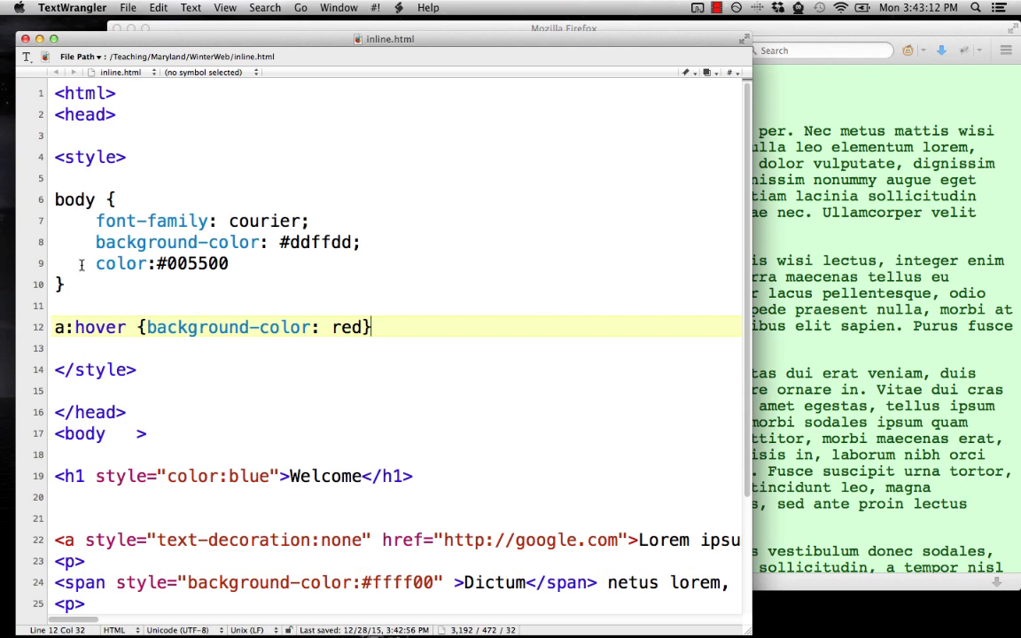
{"action": "scroll", "scroll_direction": "down", "scroll_amount": 3}
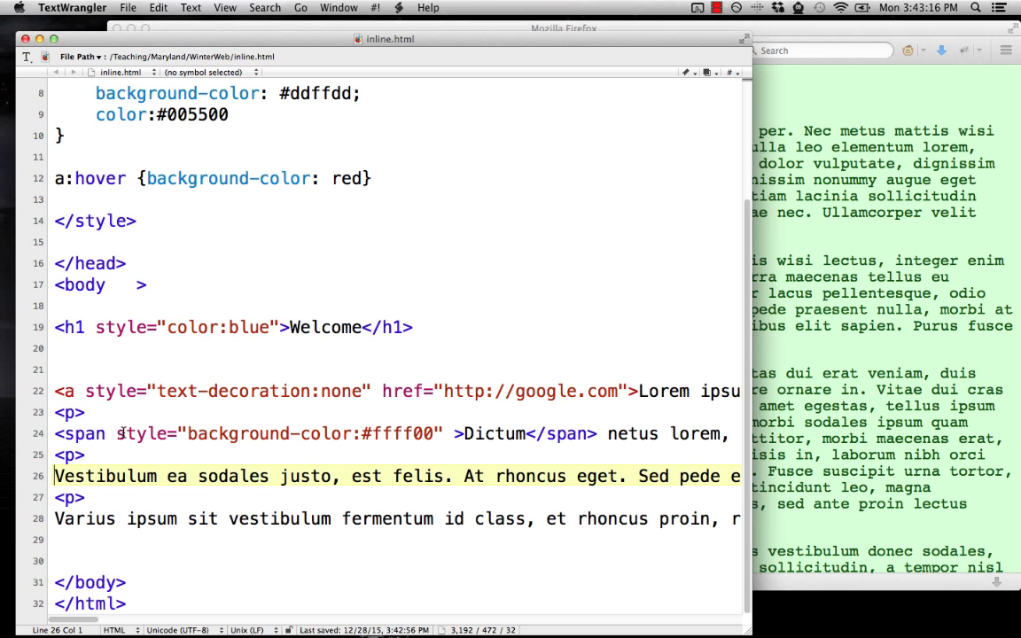
{"action": "type", "text": "<a href="}
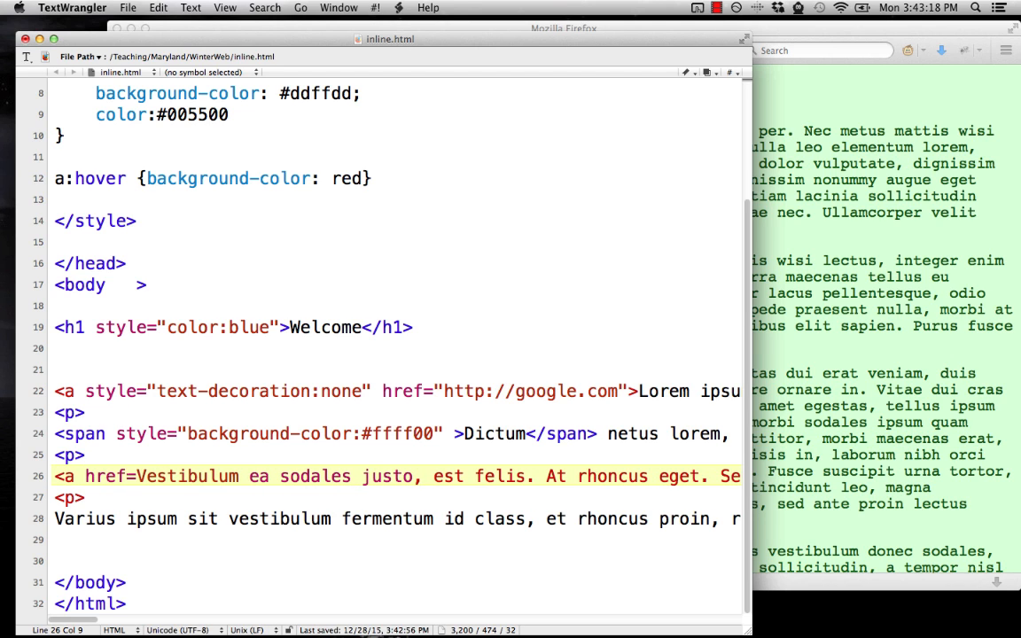
{"action": "type", "text": "http://cnn.com\">"}
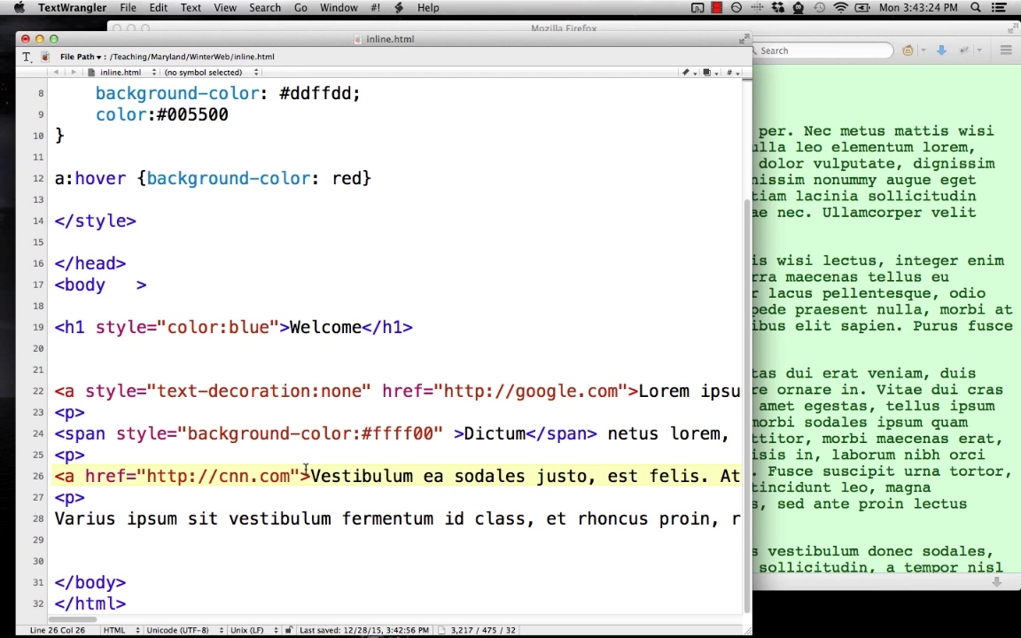
{"action": "type", "text": "</a>"}
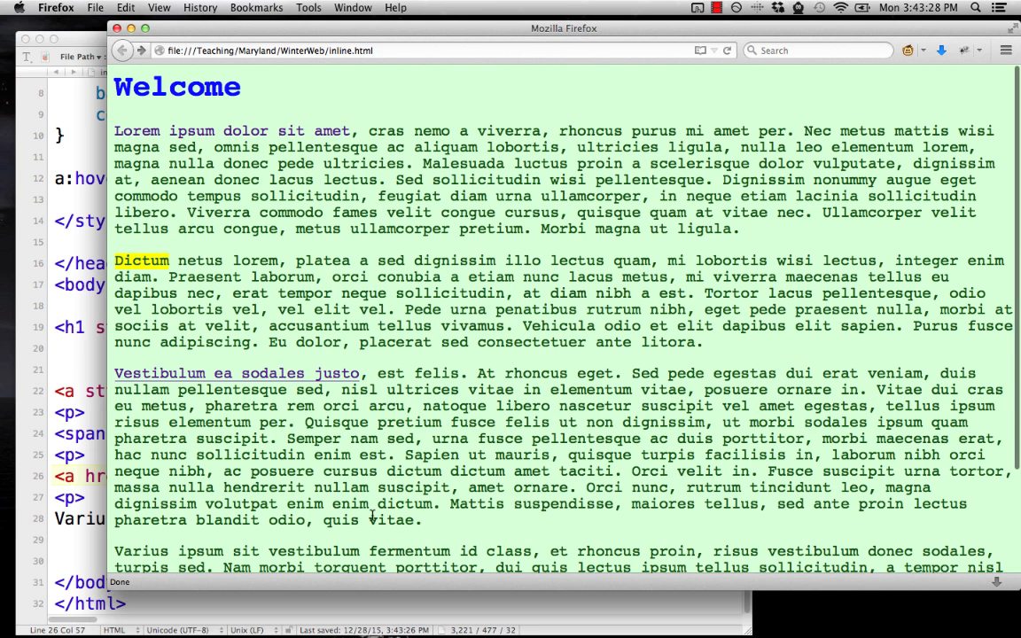
{"action": "mouse_move", "coordinate": [235, 372]}
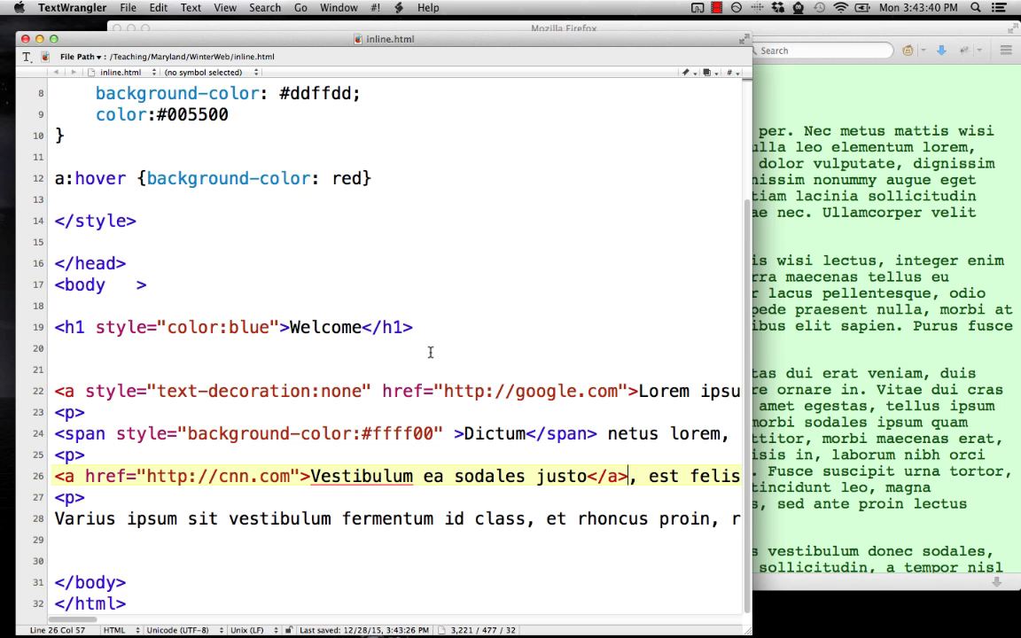
{"action": "mouse_move", "coordinate": [85, 392]}
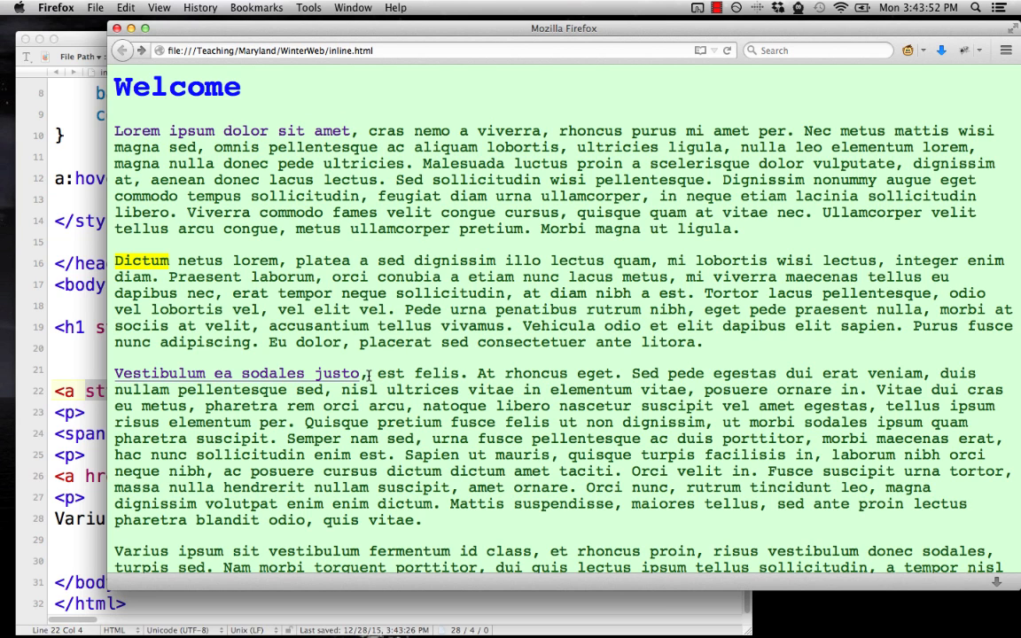
{"action": "mouse_move", "coordinate": [237, 535]}
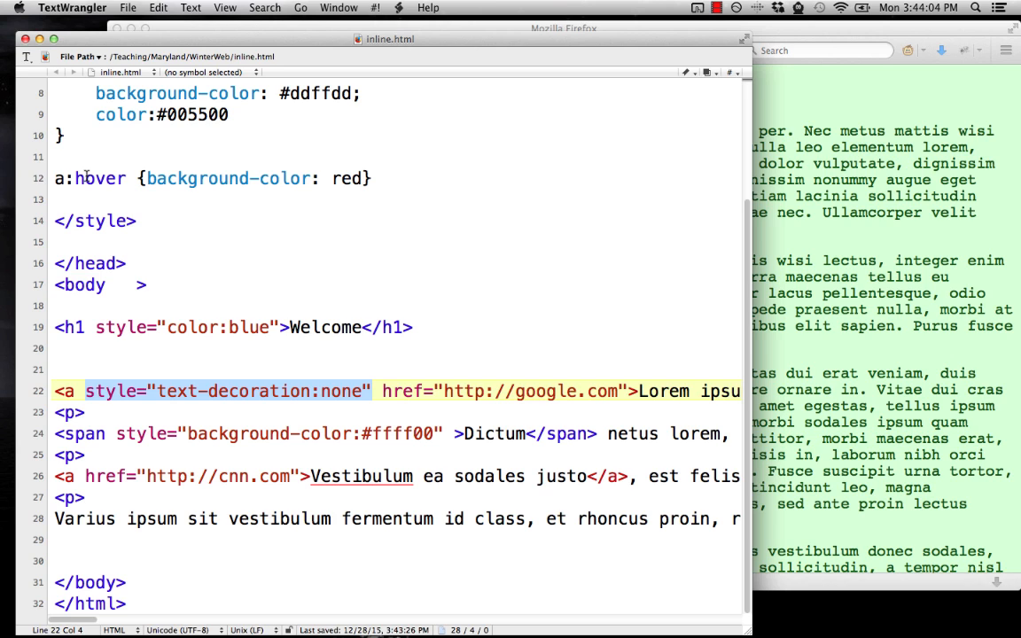
{"action": "mouse_move", "coordinate": [268, 219]}
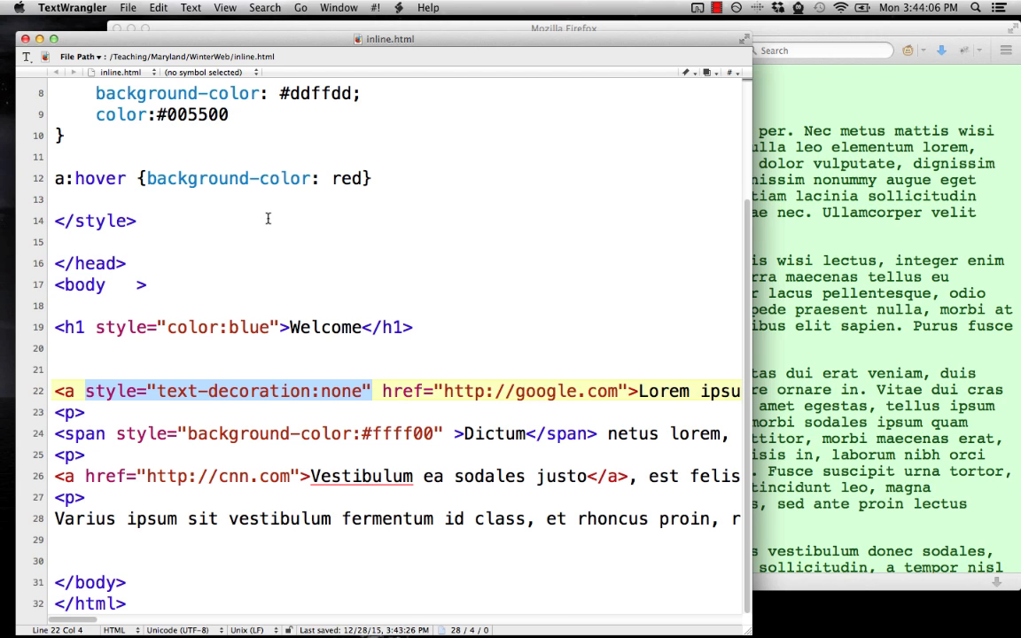
Scroll back up to the style block at the top of inline.html
{"action": "scroll", "scroll_direction": "up", "scroll_amount": 3}
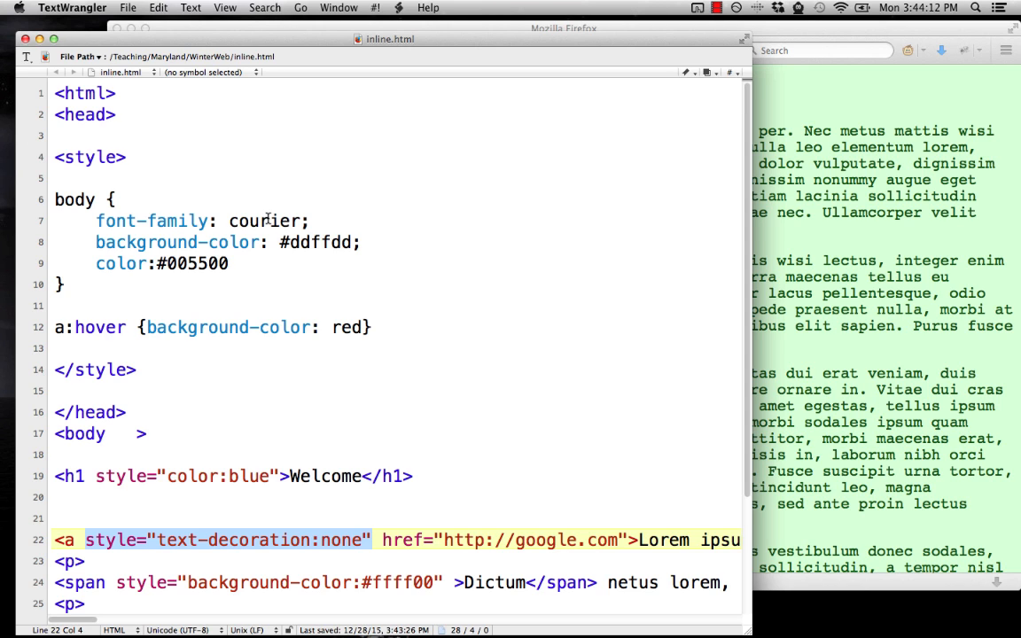
{"action": "mouse_move", "coordinate": [538, 269]}
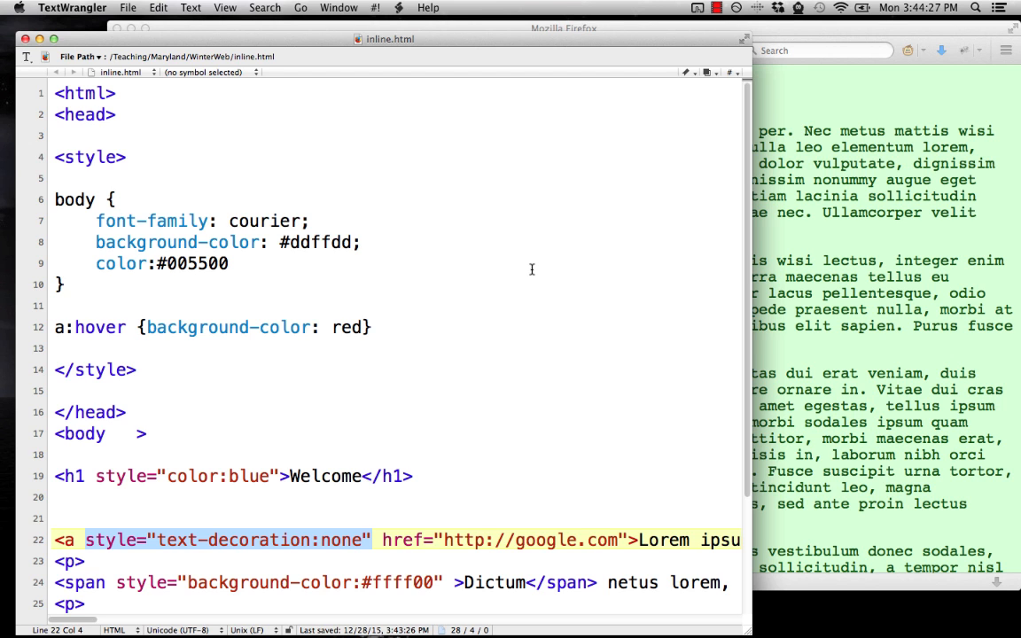
{"action": "mouse_move", "coordinate": [903, 297]}
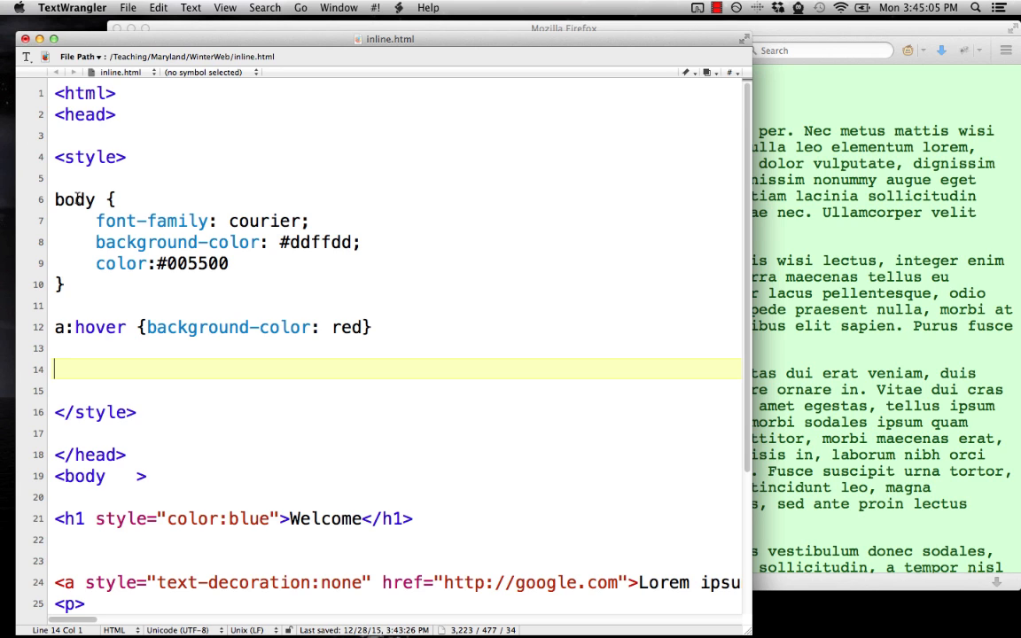
Start an .emphasis rule with font-family: arial;
{"action": "type", "text": "."}
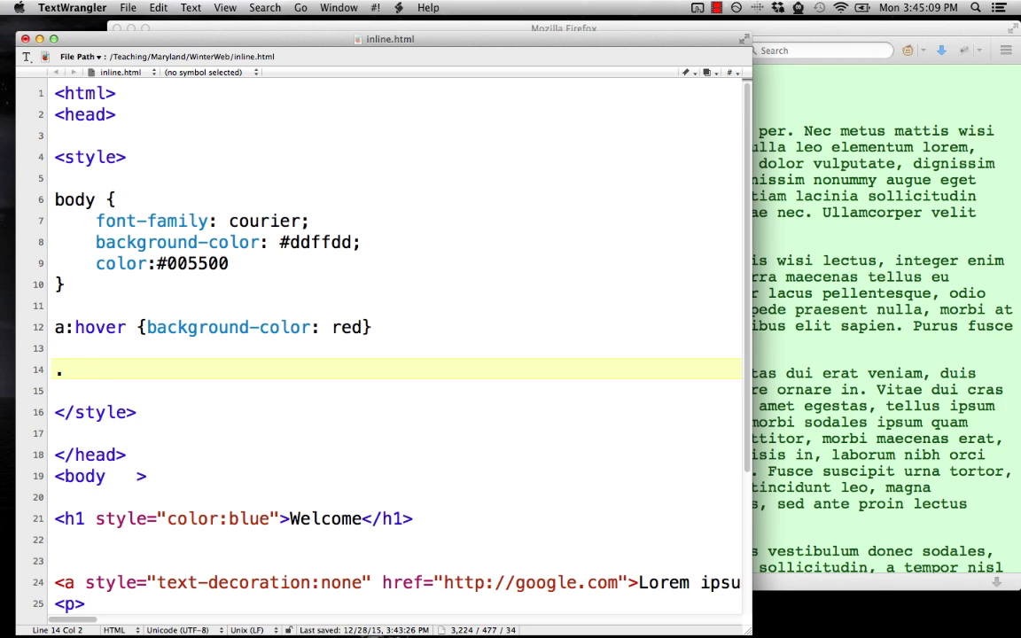
{"action": "type", "text": "emph"}
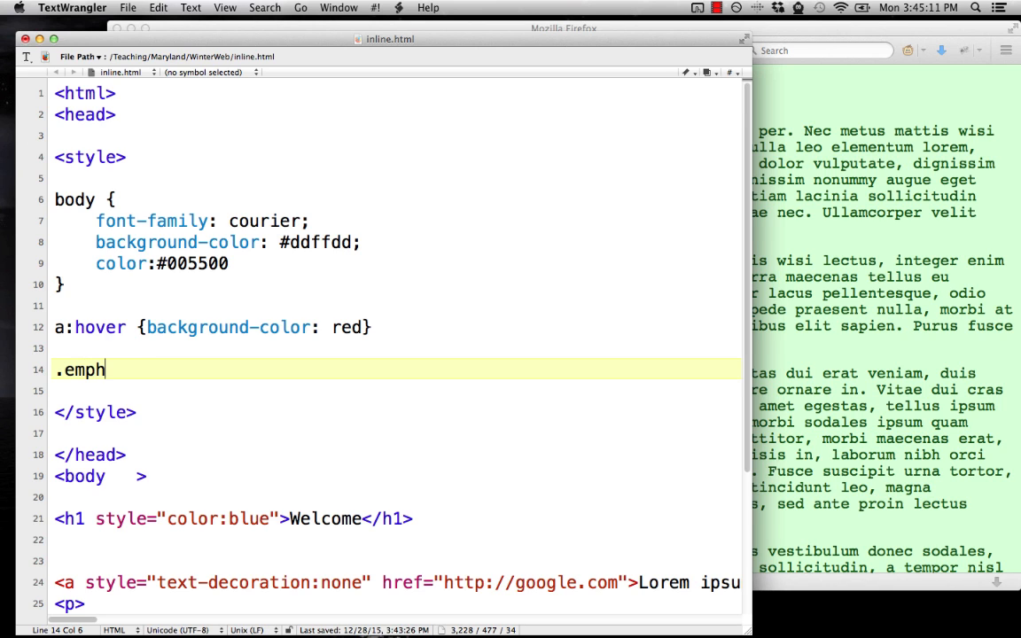
{"action": "type", "text": "asis {"}
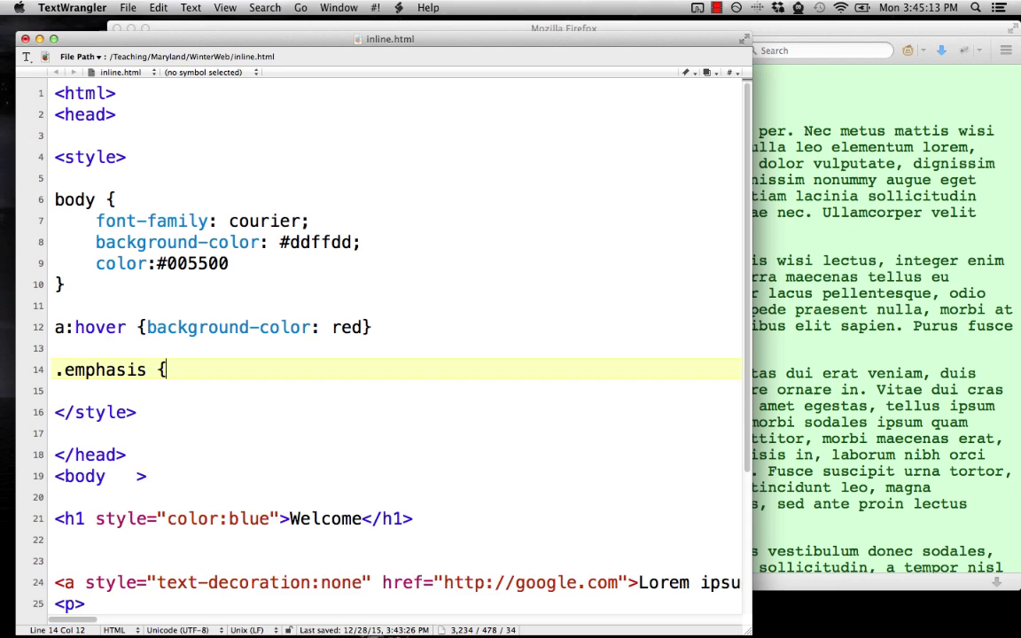
{"action": "type", "text": "f"}
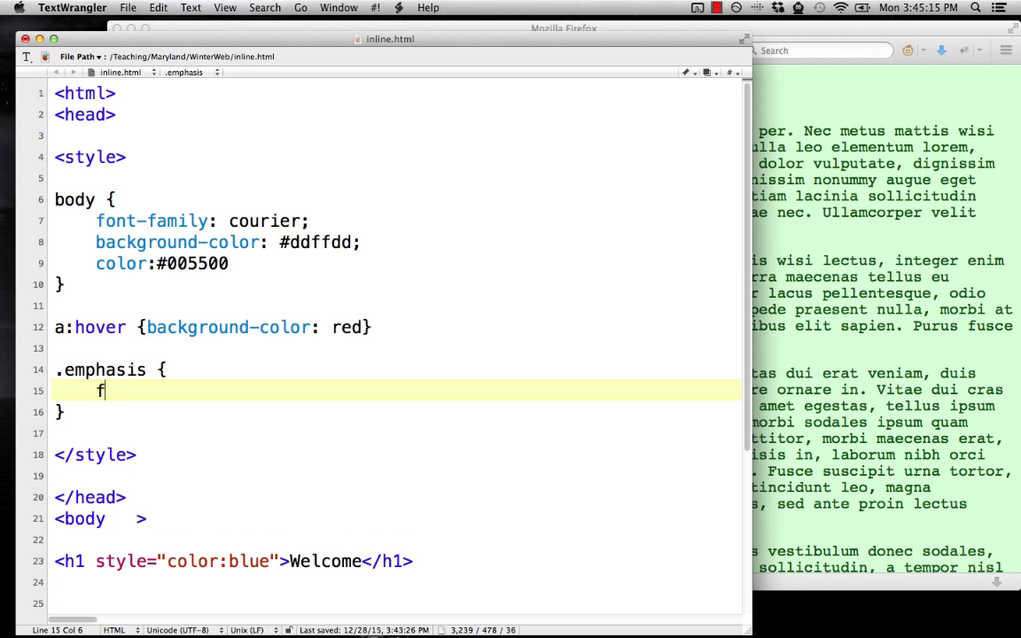
{"action": "type", "text": "ont-fa"}
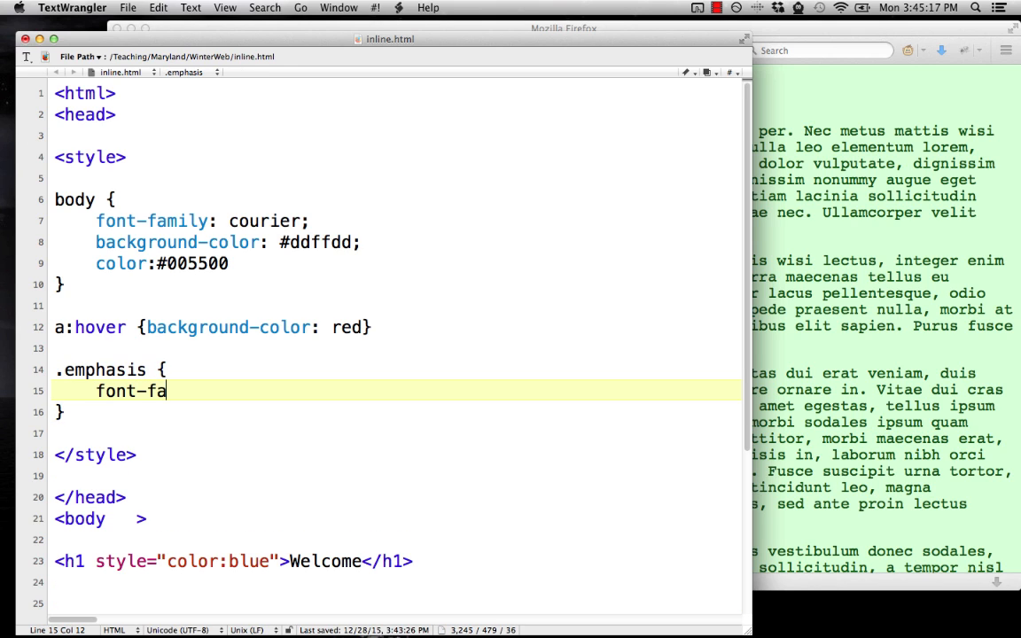
{"action": "type", "text": "mily:"}
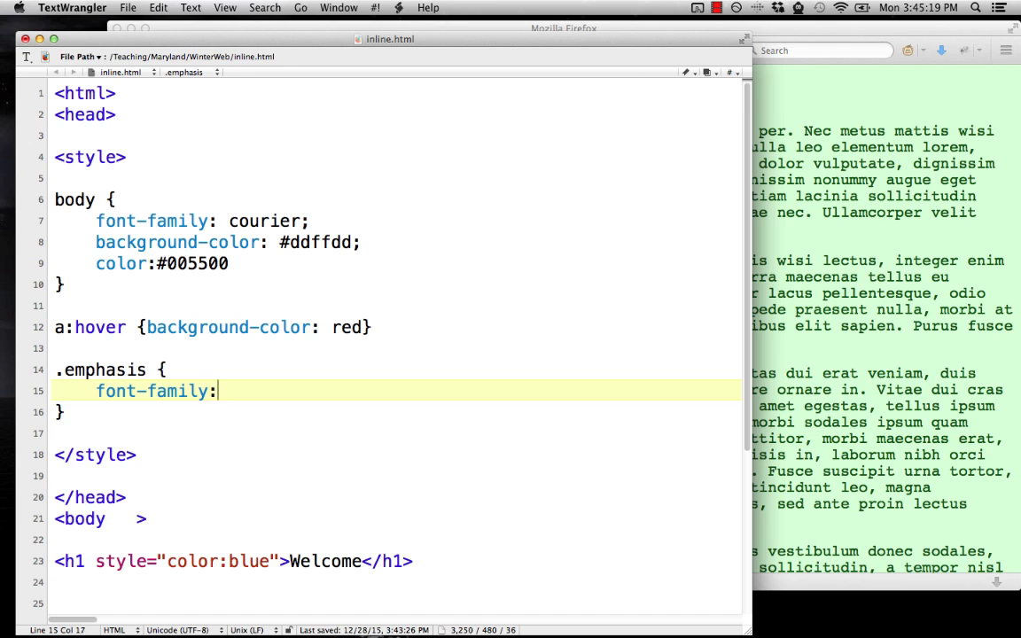
{"action": "type", "text": "aria"}
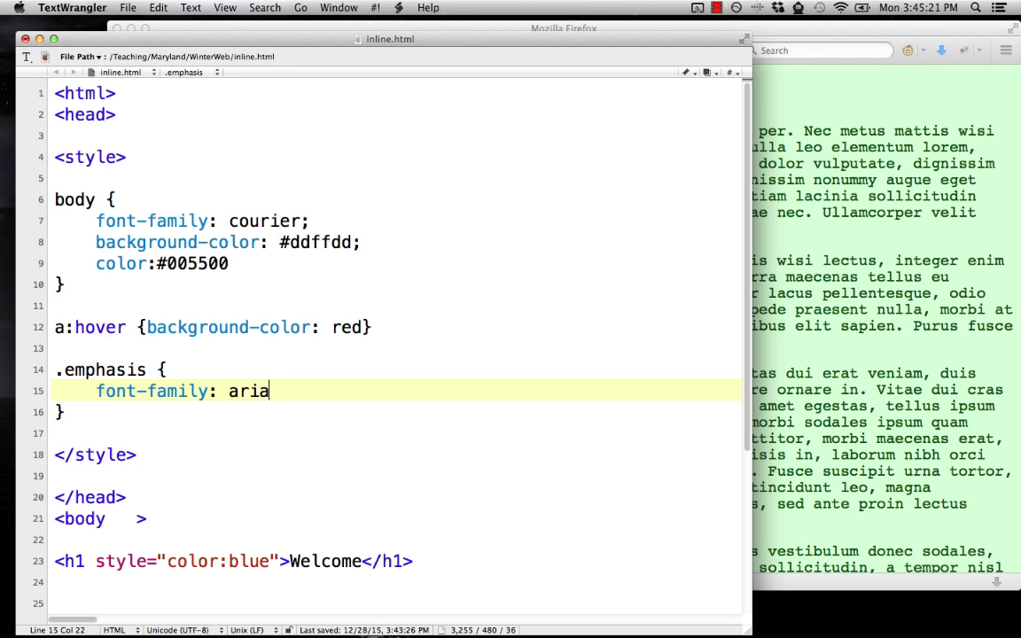
{"action": "type", "text": "l;"}
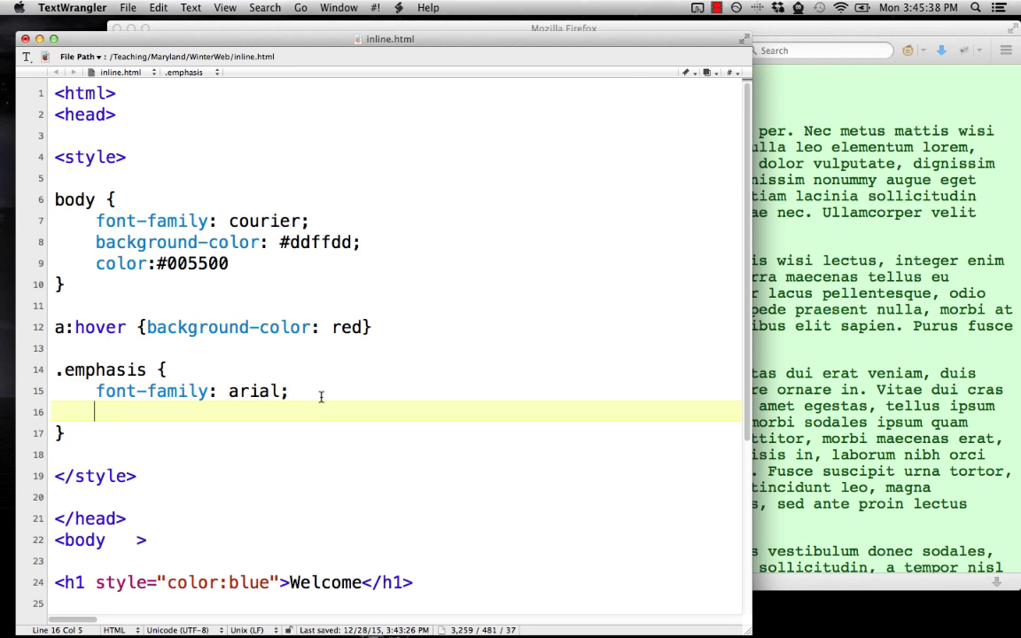
Add font-variant: small-caps; and color: black to the .emphasis rule
{"action": "type", "text": "font-vari"}
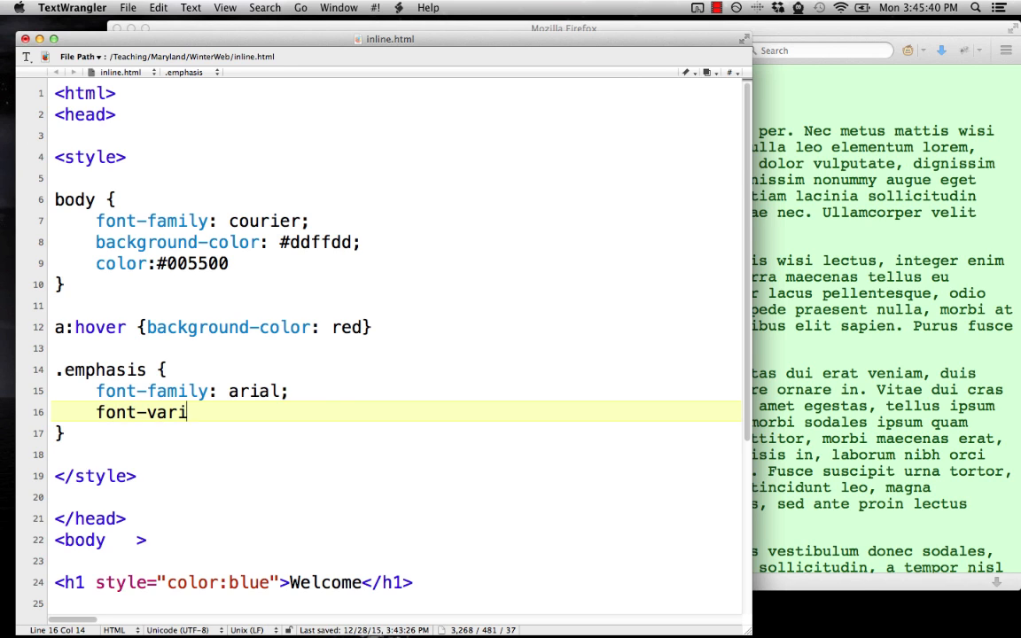
{"action": "type", "text": "ant: small-caps"}
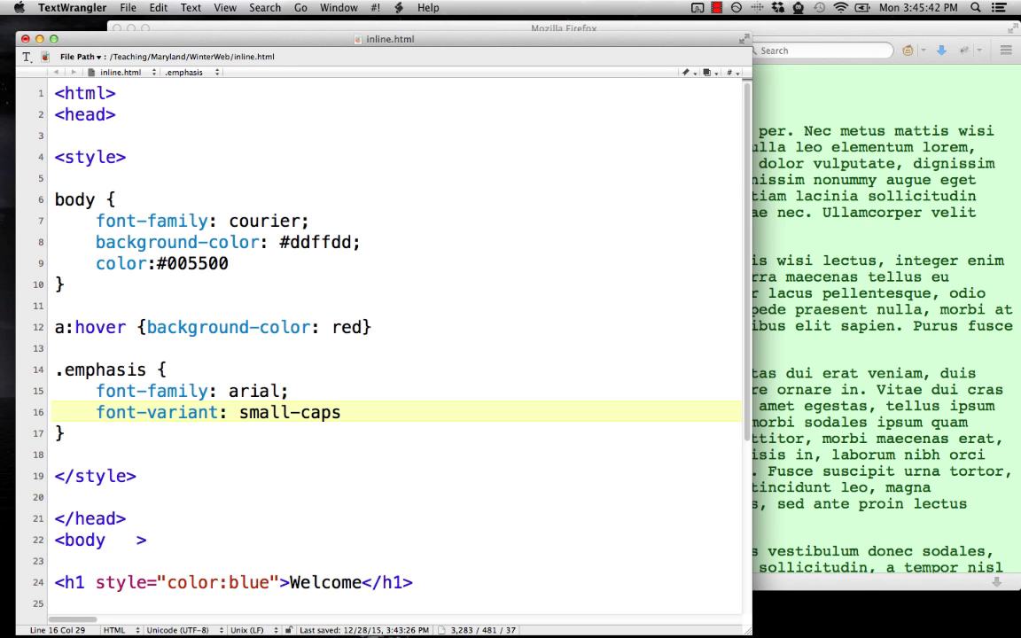
{"action": "type", "text": ";"}
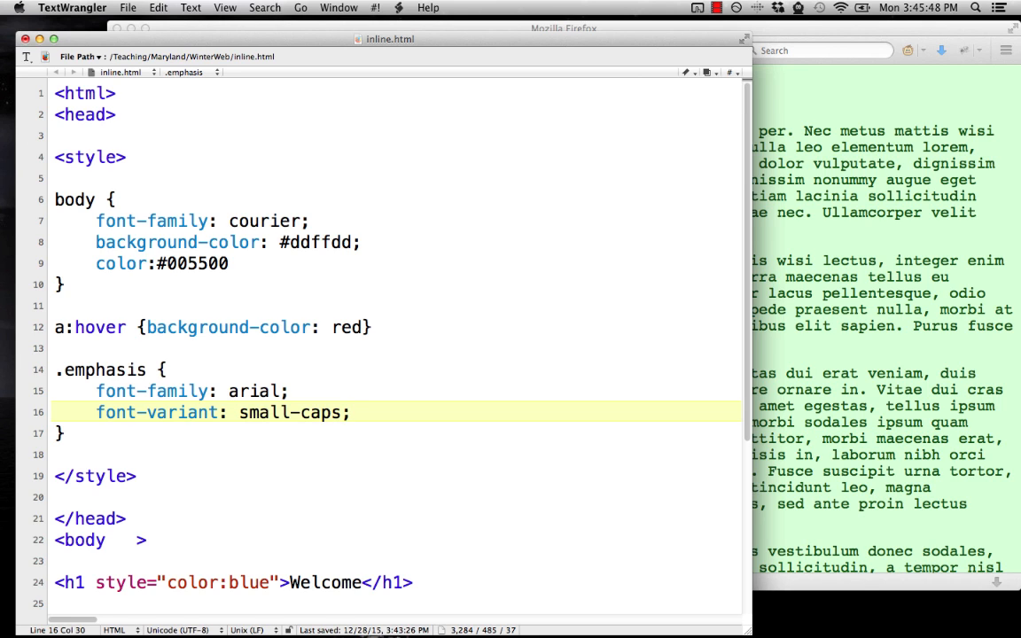
{"action": "key", "text": "Return"}
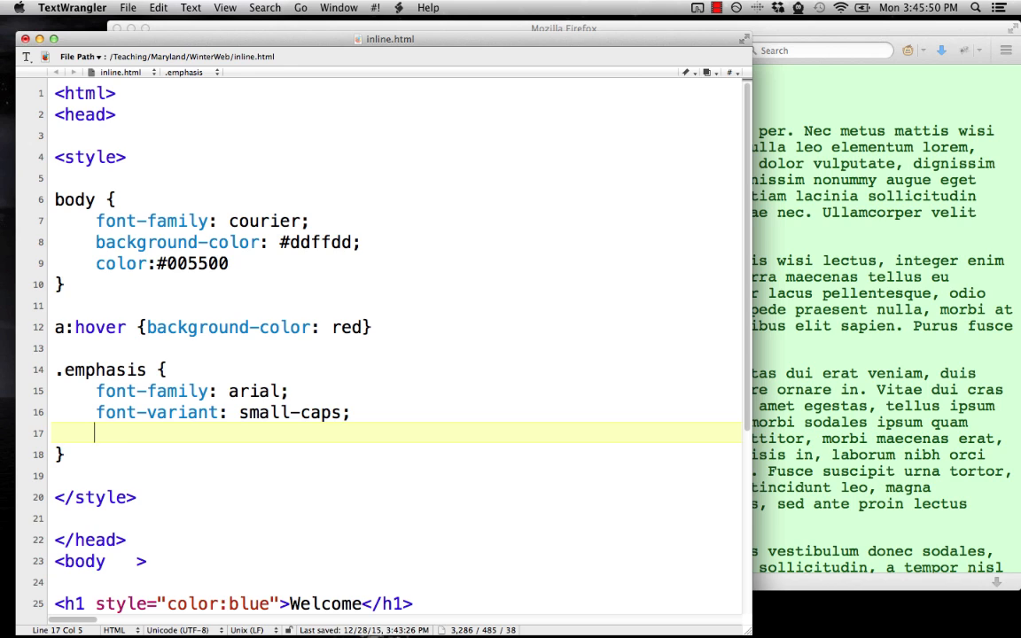
{"action": "type", "text": "color:bla"}
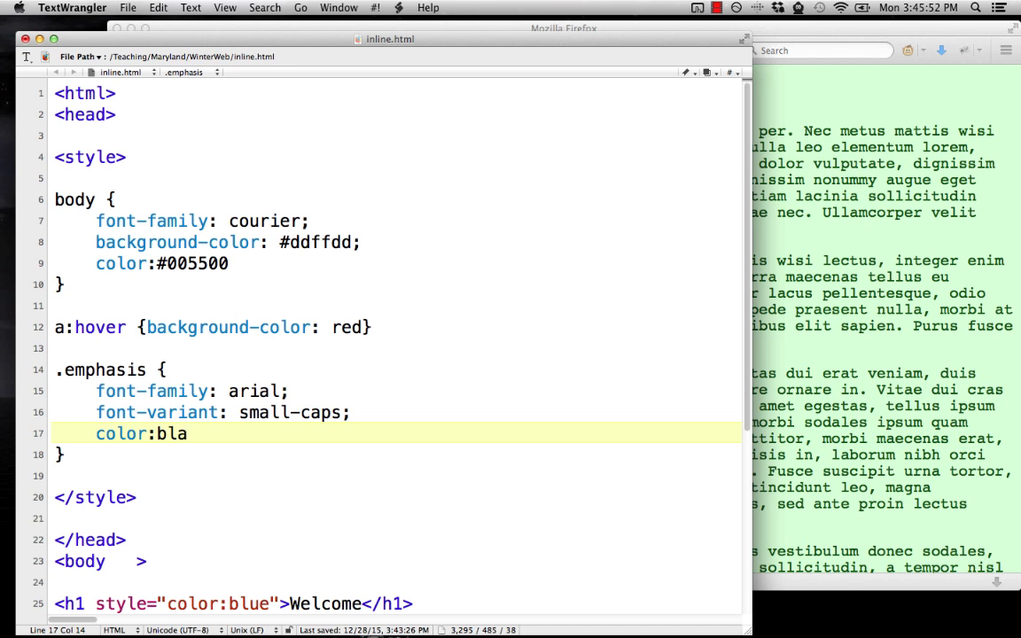
{"action": "type", "text": "ck"}
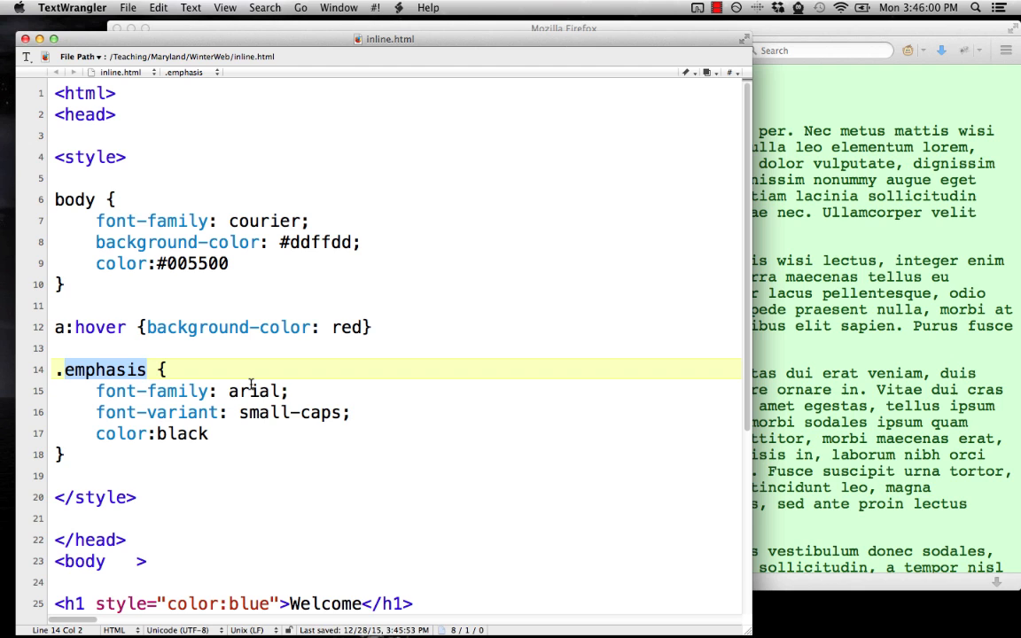
{"action": "mouse_move", "coordinate": [287, 297]}
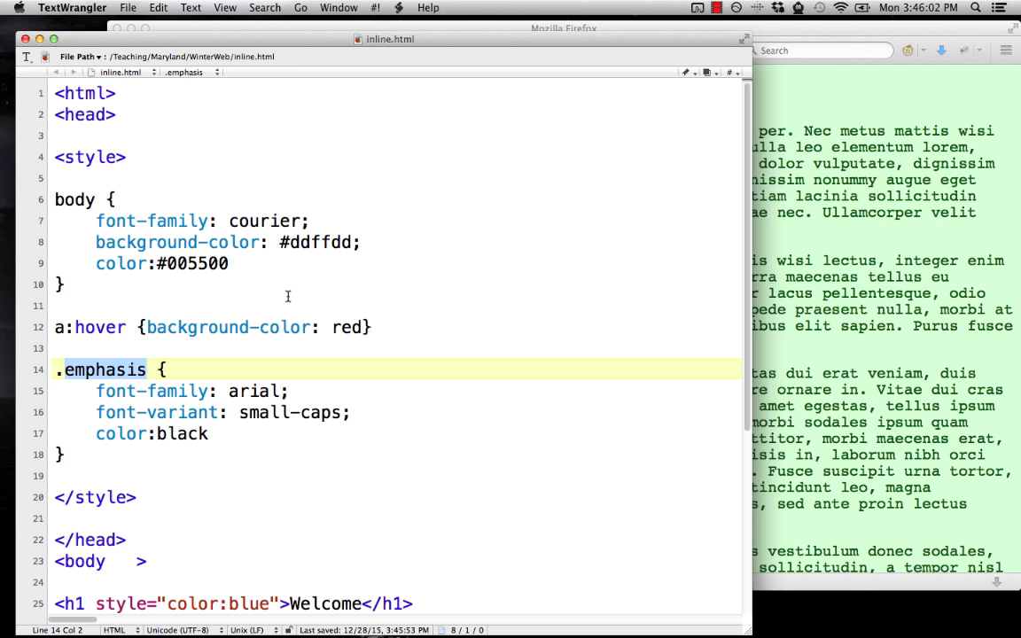
Replace the h1 and span inline styles with class="emphasis"
{"action": "scroll", "scroll_direction": "down", "scroll_amount": 3}
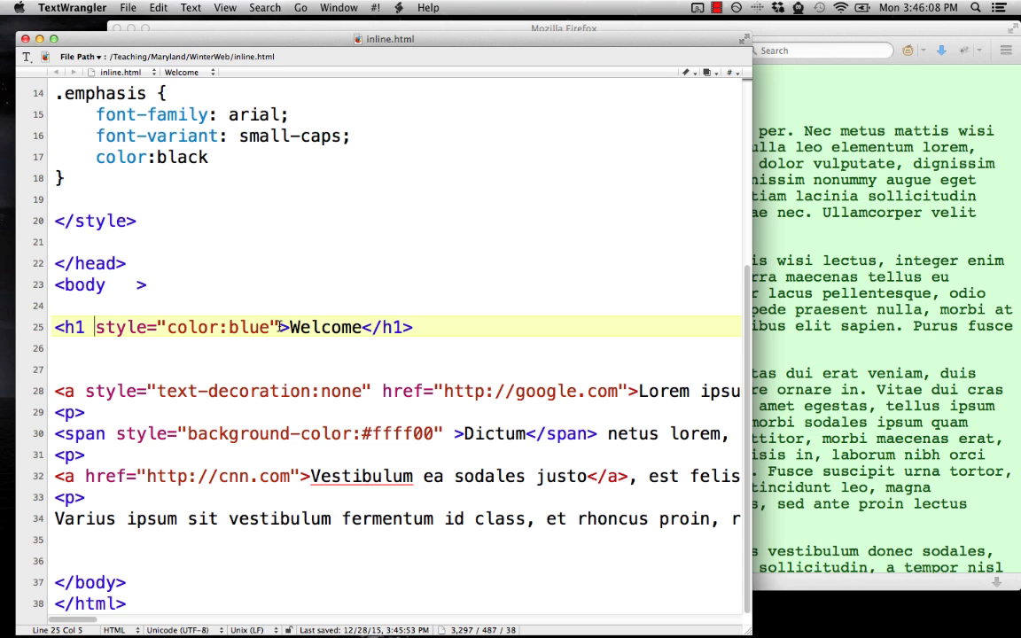
{"action": "type", "text": "class="}
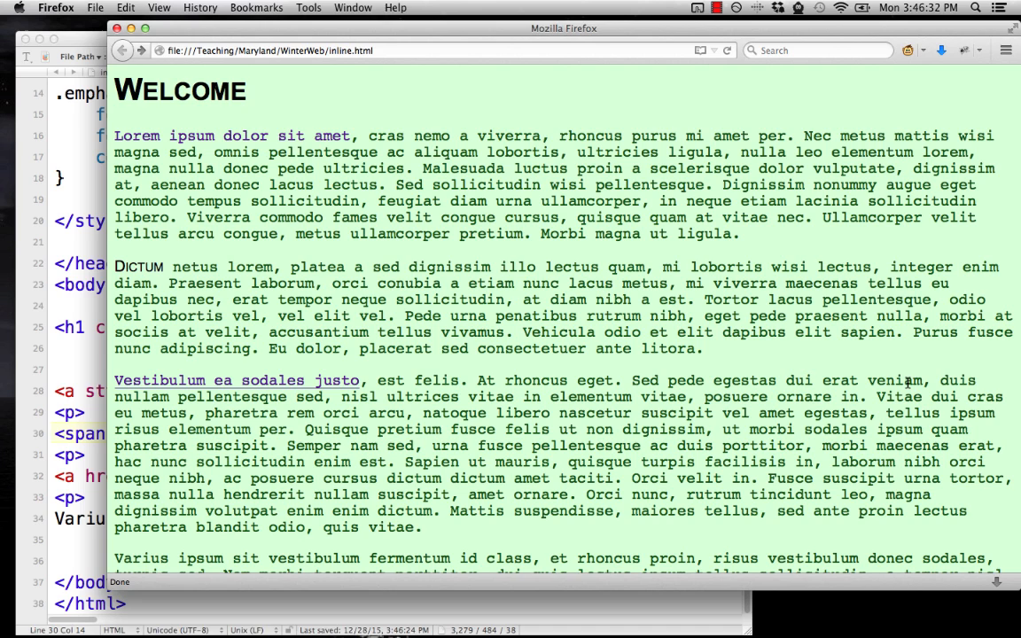
{"action": "mouse_move", "coordinate": [157, 256]}
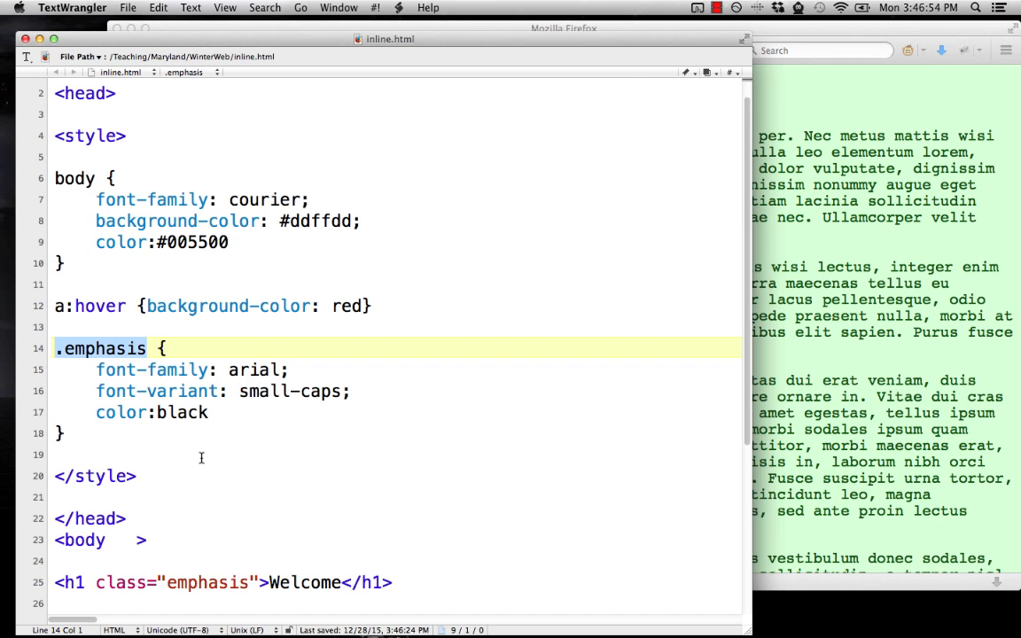
{"action": "mouse_move", "coordinate": [262, 516]}
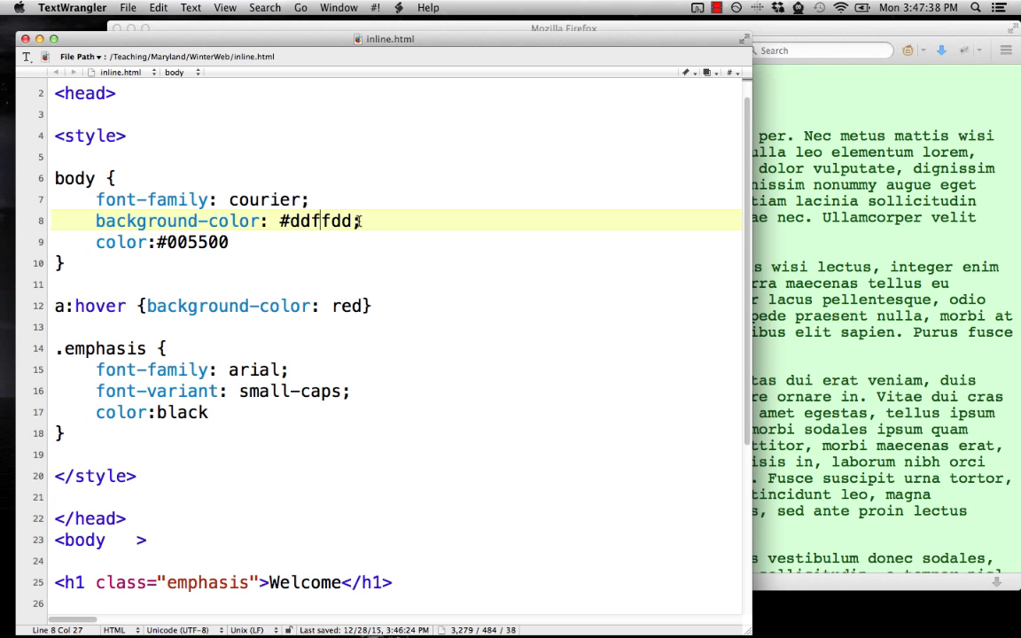
{"action": "mouse_move", "coordinate": [127, 157]}
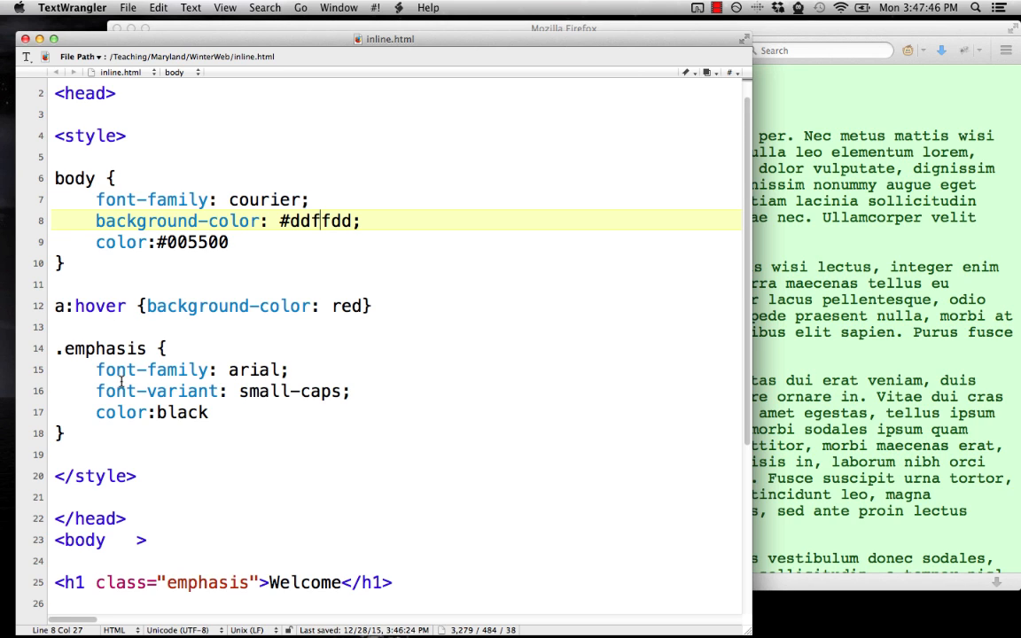
Begin creating a new text document to hold the cut body, a:hover and .emphasis rules
{"action": "type", "text": "f"}
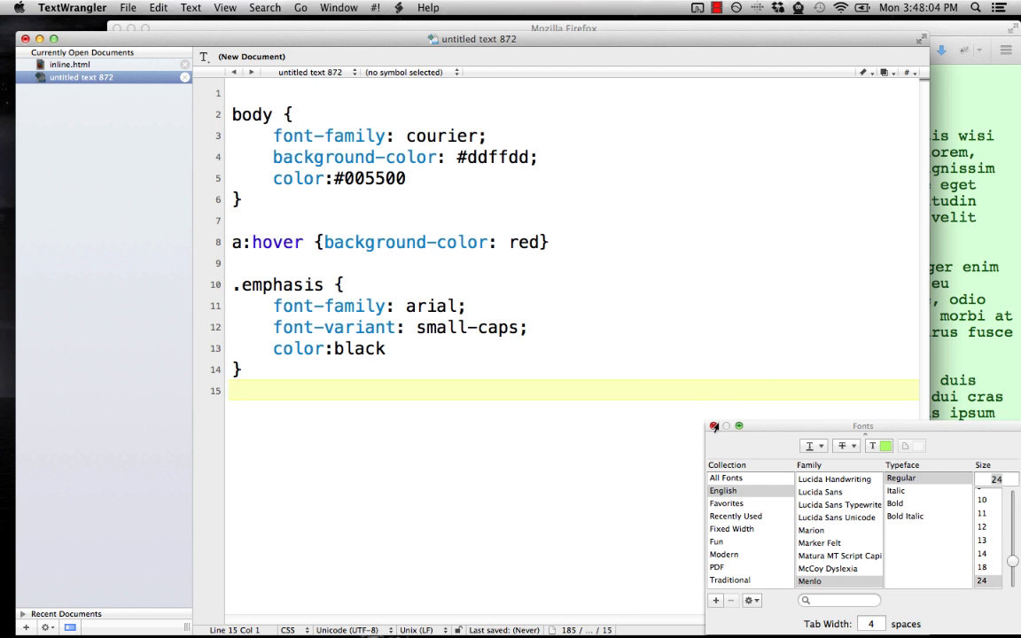
Dismiss the Fonts panel and try a closing </style> tag around the pasted rules
{"action": "left_click", "coordinate": [715, 425]}
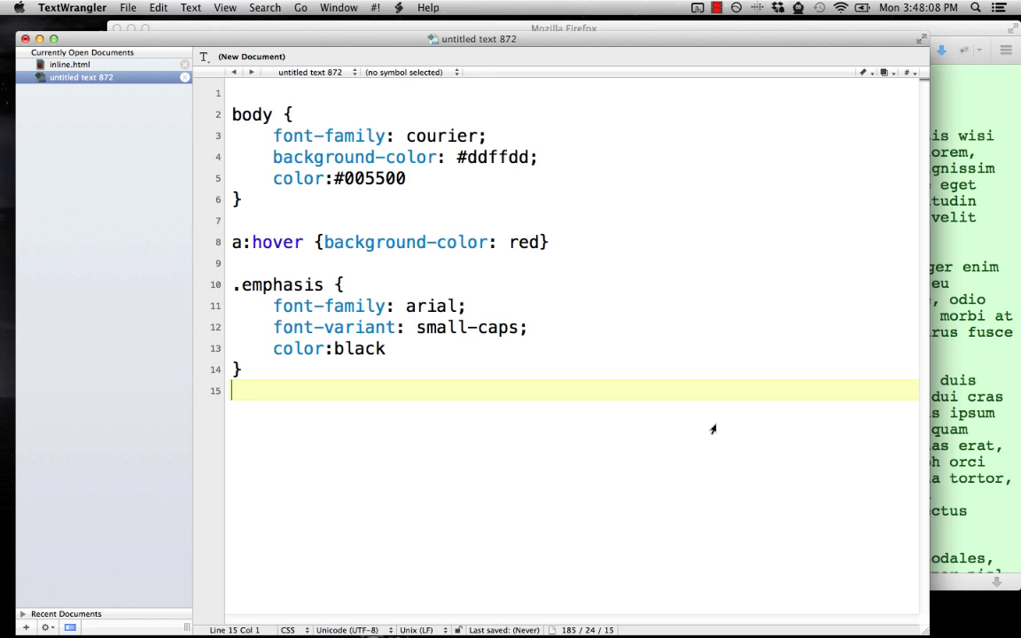
{"action": "type", "text": "</stule."}
{"action": "left_click", "coordinate": [573, 94]}
{"action": "type", "text": "<style."}
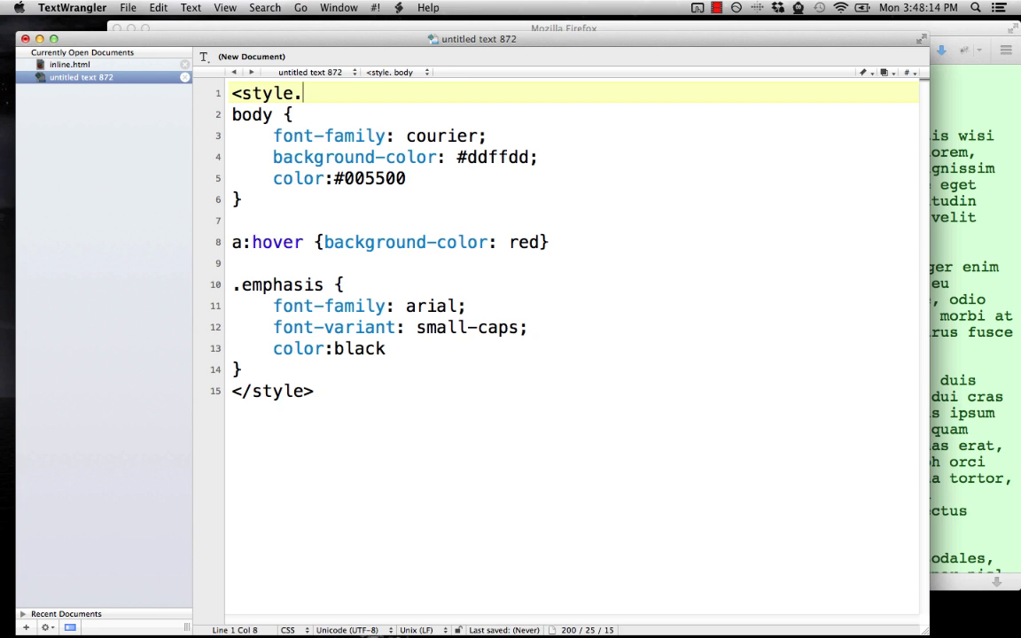
{"action": "type", "text": ">"}
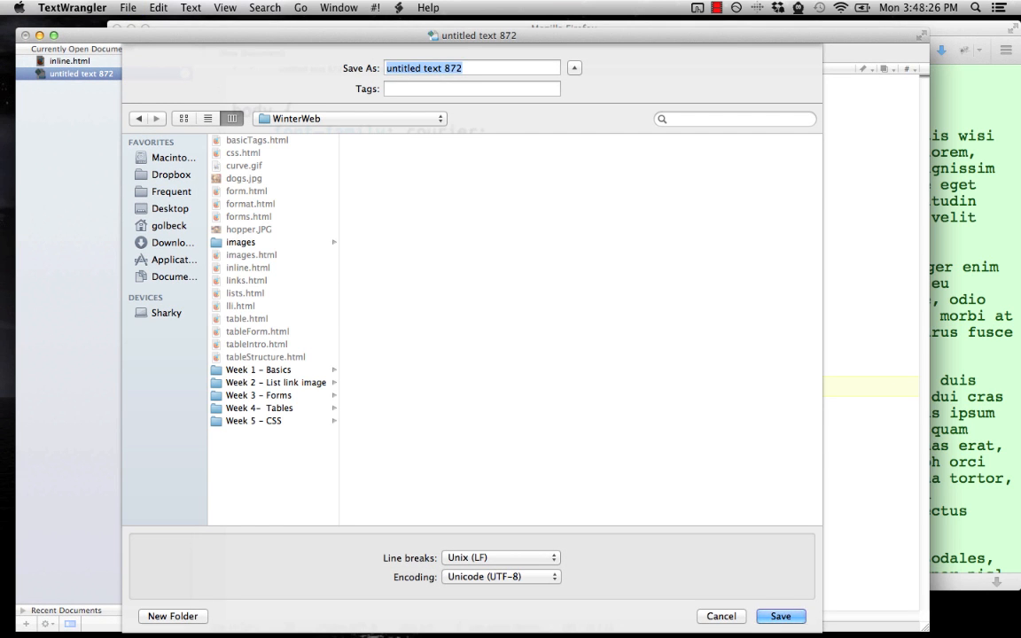
Name the new stylesheet mystyle.css in the WinterWeb folder
{"action": "type", "text": "mystyle.css"}
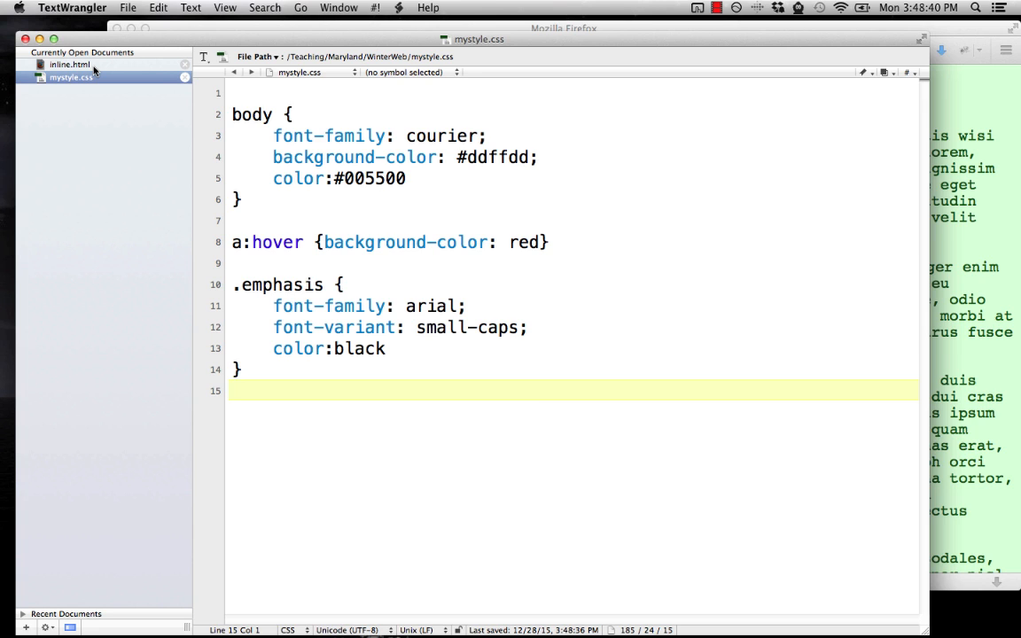
In inline.html add <link rel="stylesheet" type="text/css" href="mystyle.css"> on a new line below <head>
{"action": "left_click", "coordinate": [69, 63]}
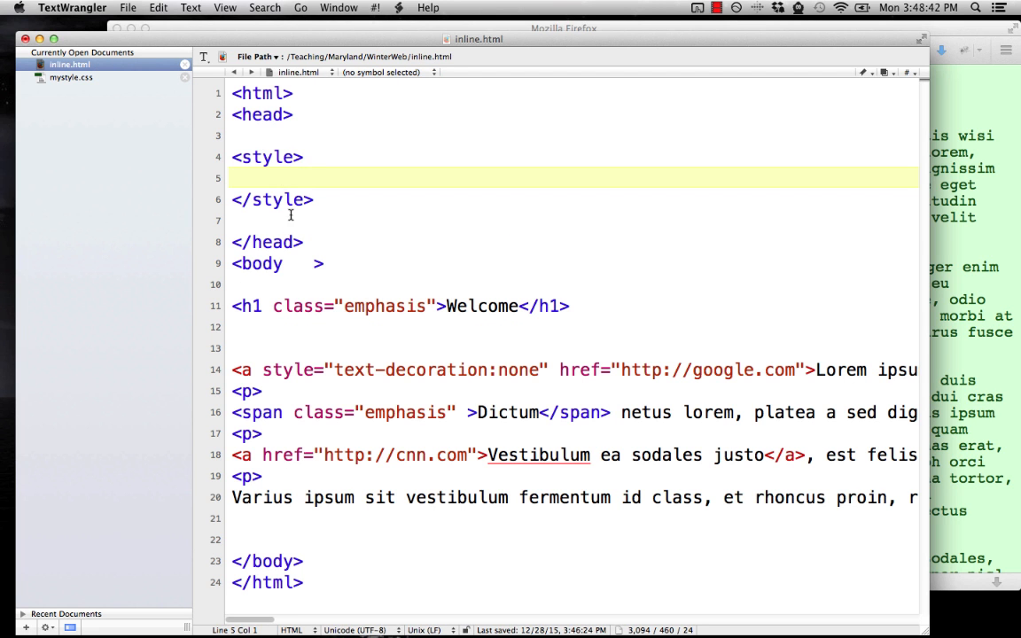
{"action": "left_click", "coordinate": [328, 177]}
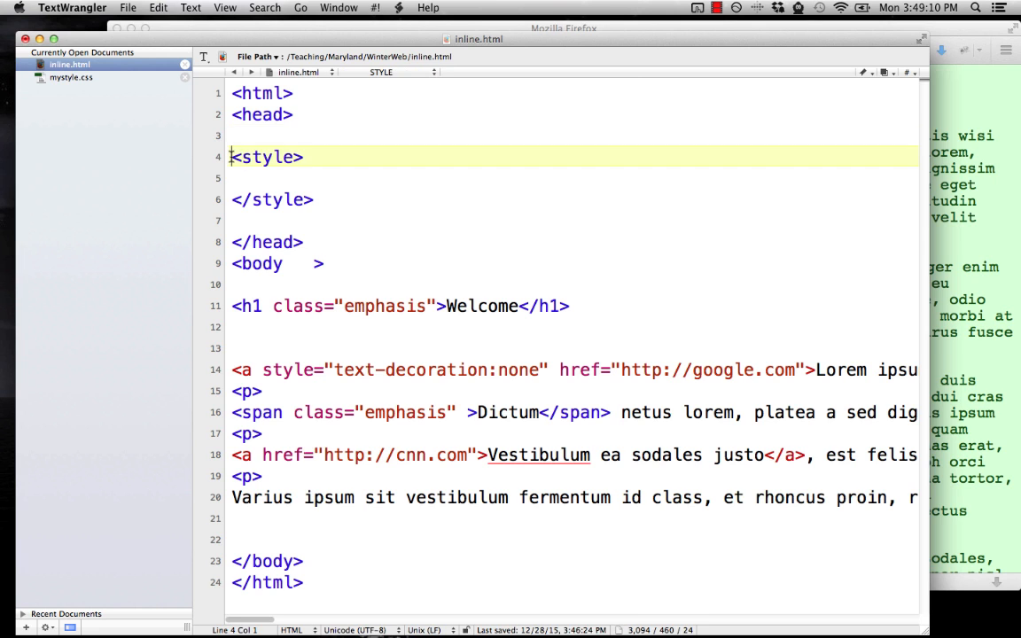
{"action": "left_click", "coordinate": [262, 135]}
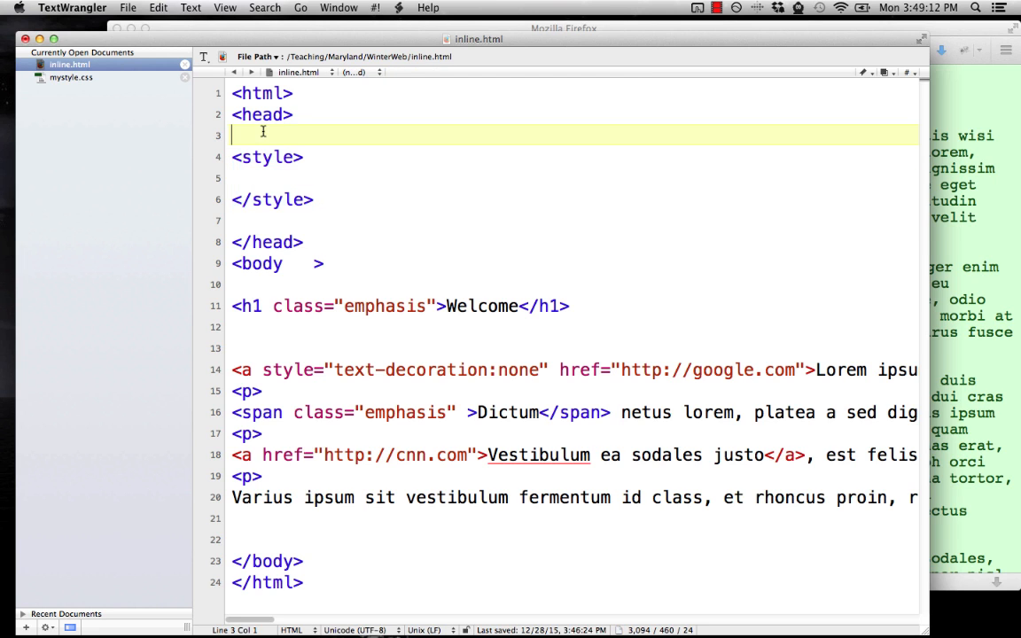
{"action": "key", "text": "return"}
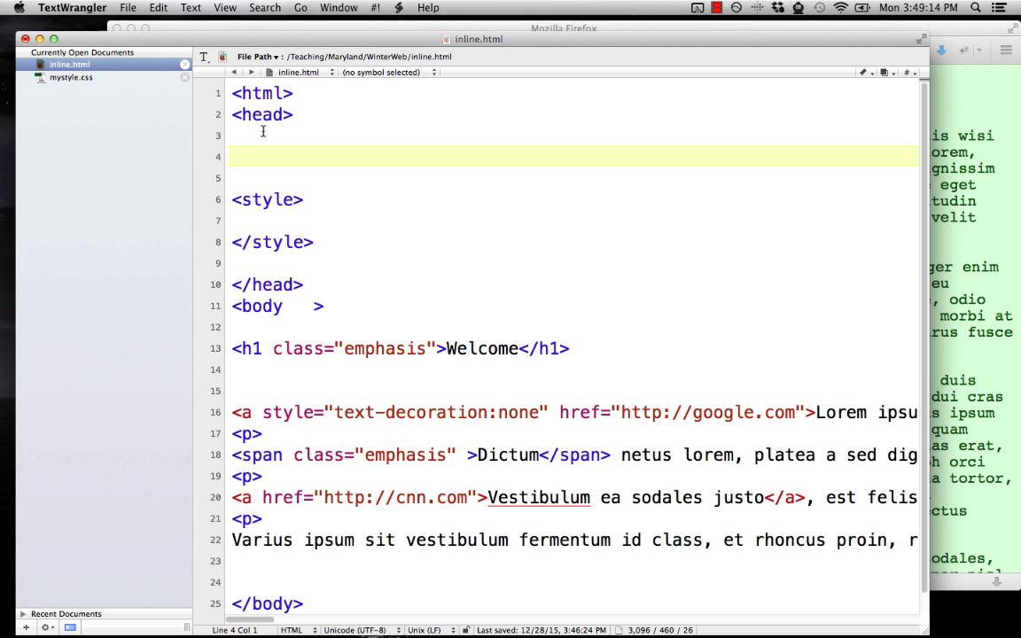
{"action": "mouse_move", "coordinate": [560, 275]}
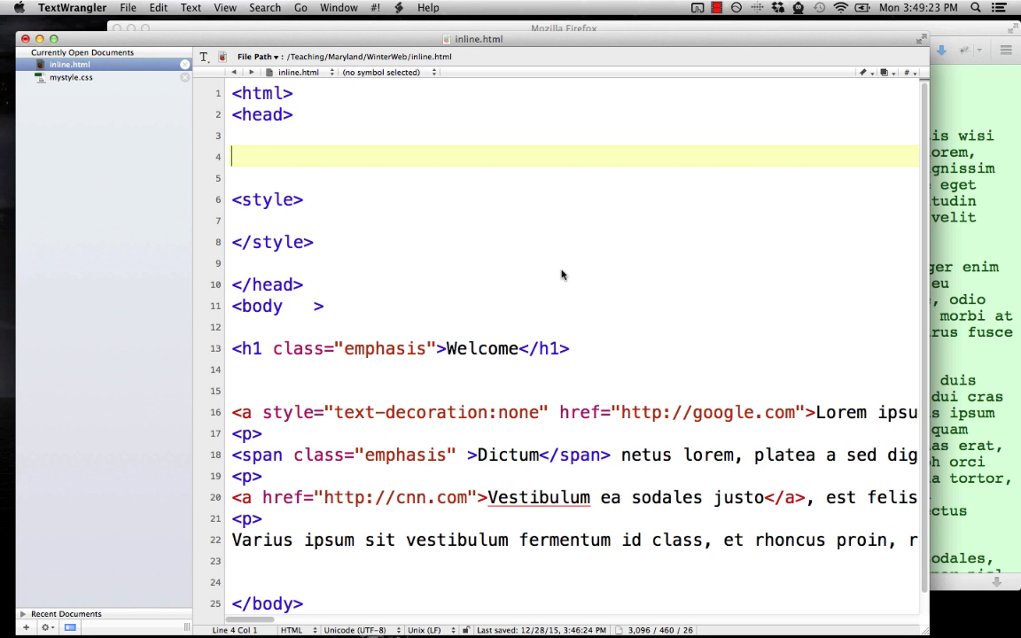
{"action": "type", "text": "<link rel=\"stylesheet\" type=\"text/css\" href=\"mystyle.css\">"}
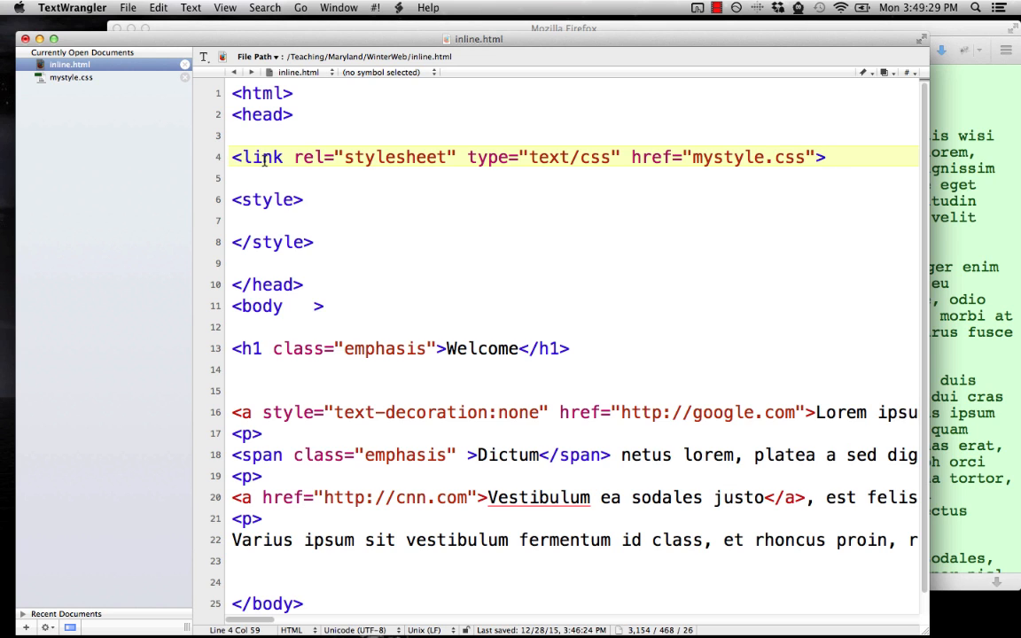
Review the new link element, selecting its href attribute to check the mystyle.css reference
{"action": "left_click", "coordinate": [824, 156]}
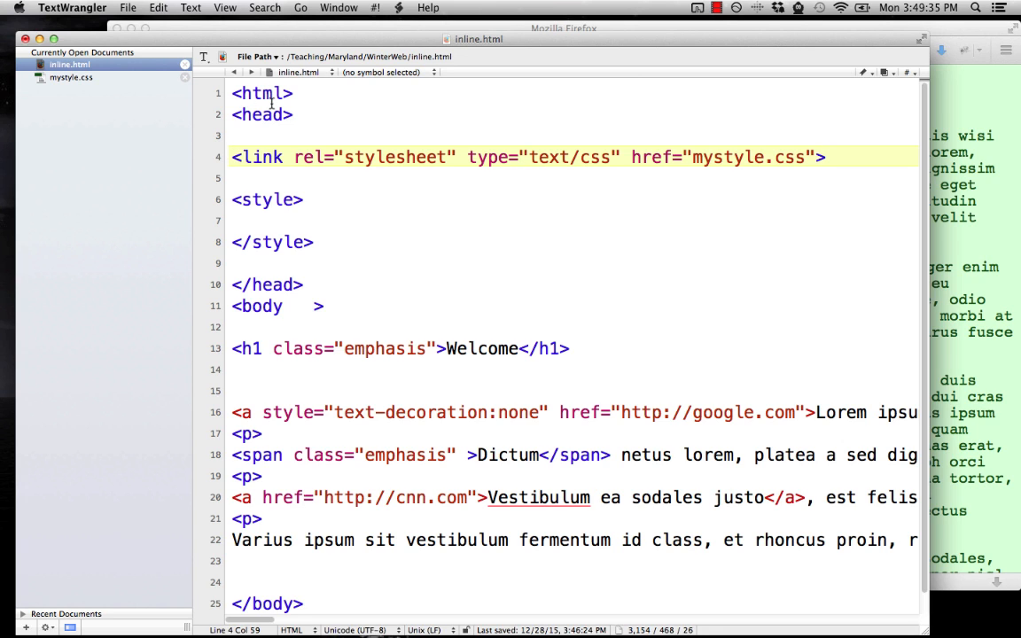
{"action": "left_click", "coordinate": [824, 156]}
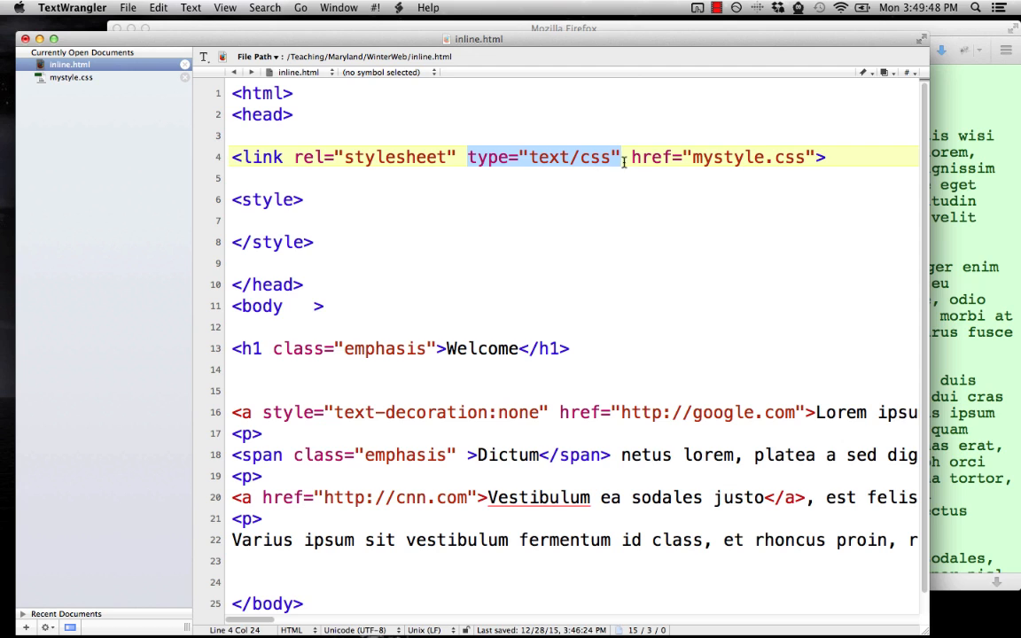
{"action": "double_click", "coordinate": [653, 156]}
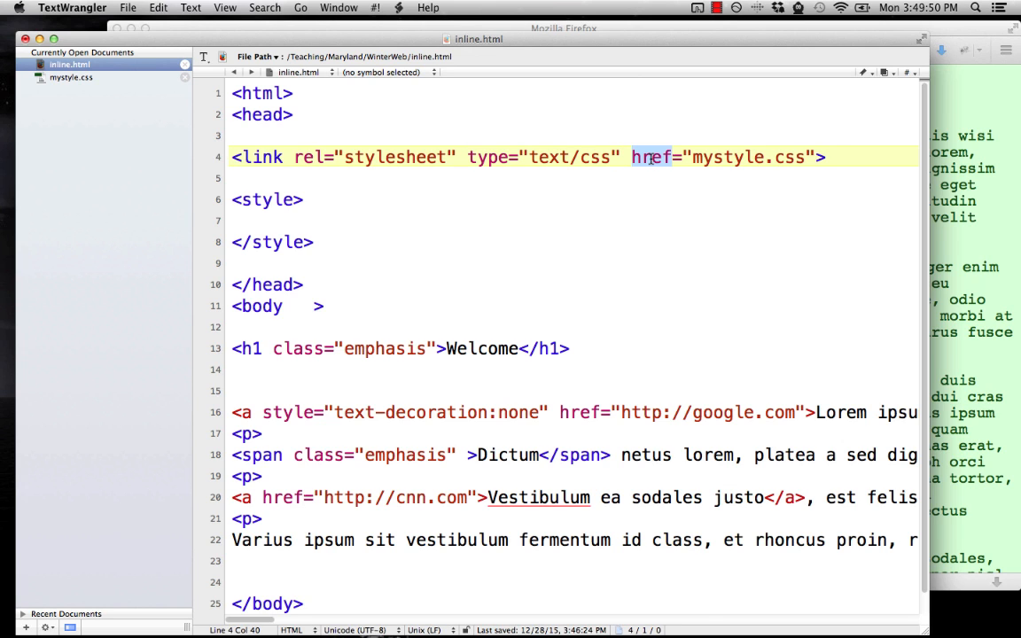
{"action": "mouse_move", "coordinate": [797, 157]}
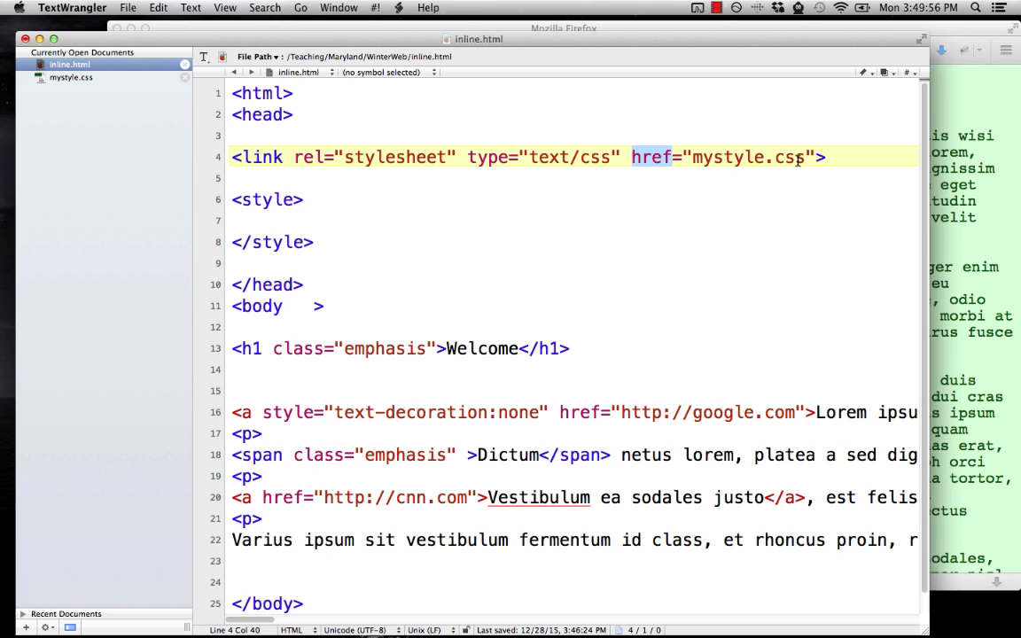
{"action": "mouse_move", "coordinate": [425, 213]}
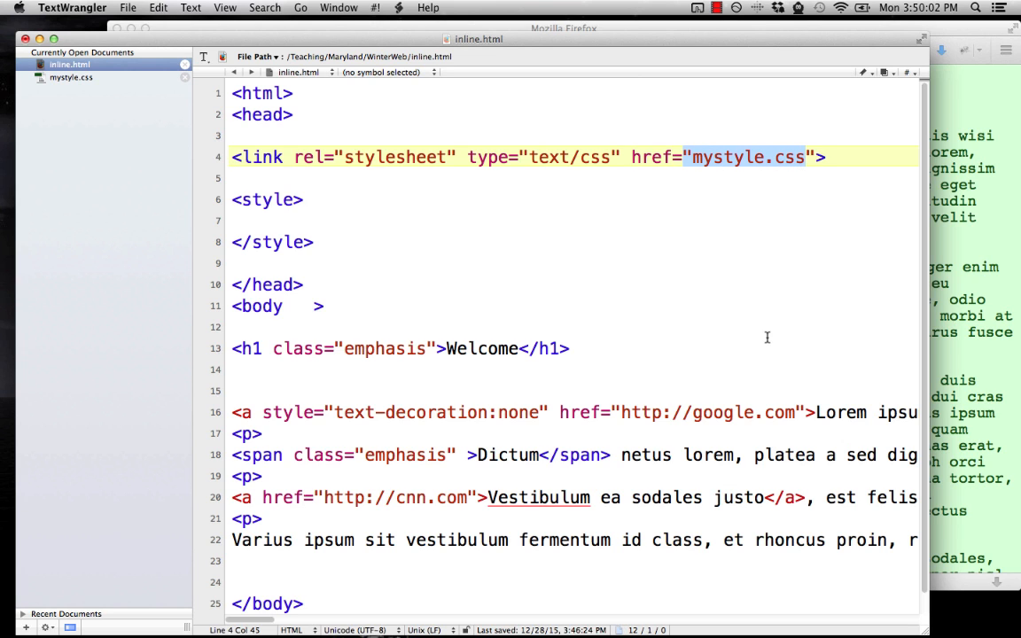
{"action": "mouse_move", "coordinate": [955, 223]}
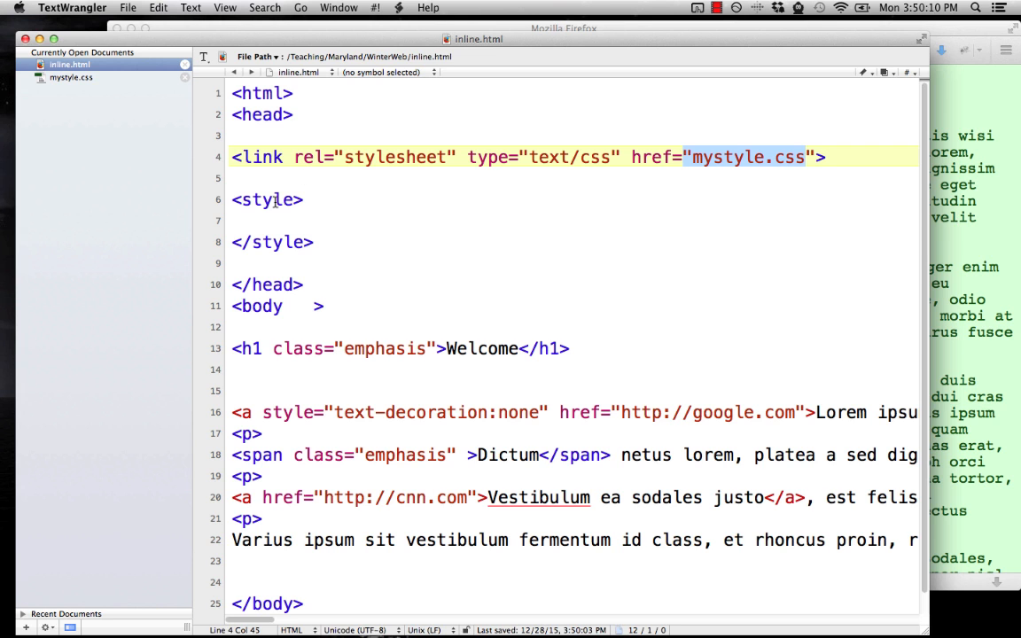
{"action": "mouse_move", "coordinate": [982, 264]}
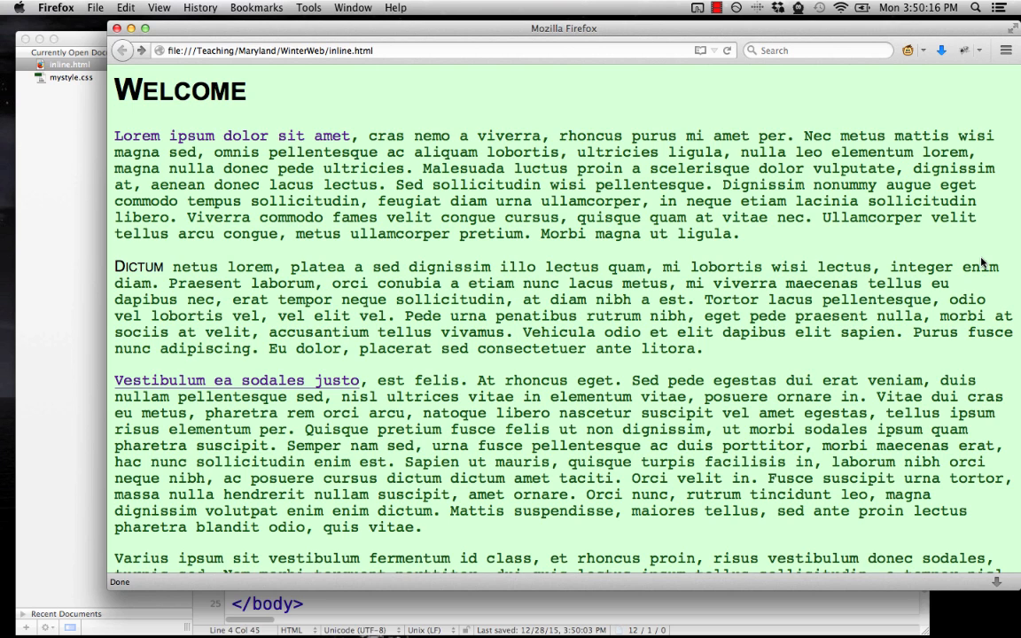
{"action": "mouse_move", "coordinate": [78, 170]}
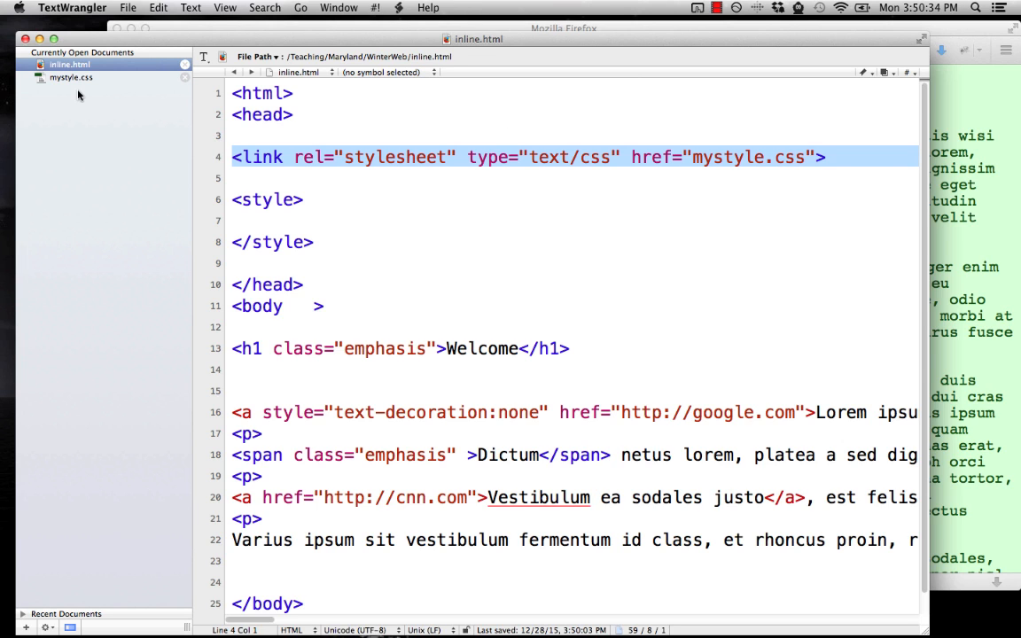
Switch to mystyle.css to view its body, a:hover and .emphasis rules
{"action": "left_click", "coordinate": [71, 78]}
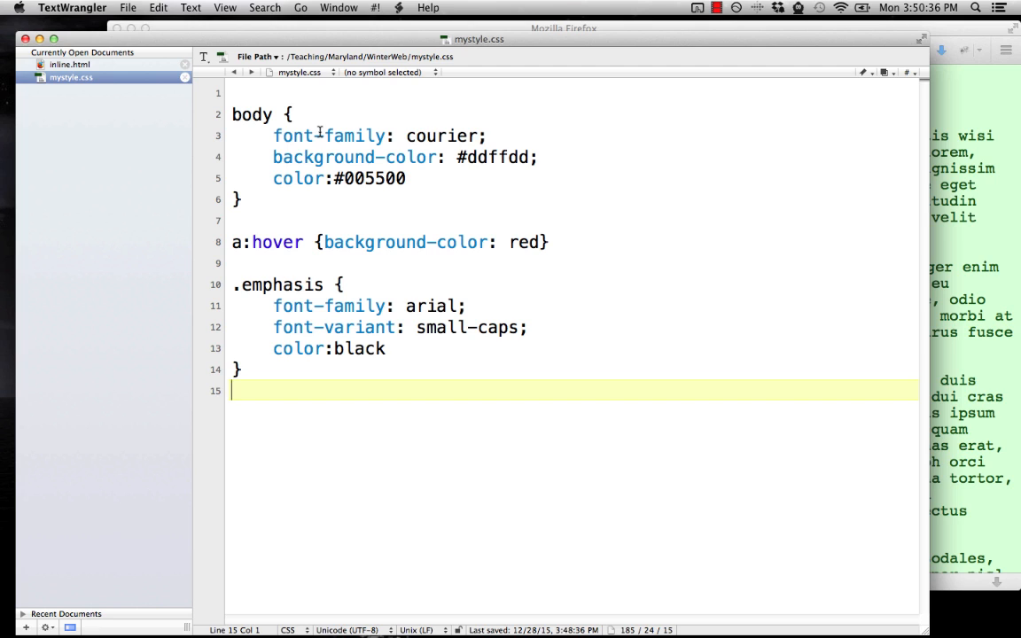
{"action": "mouse_move", "coordinate": [344, 239]}
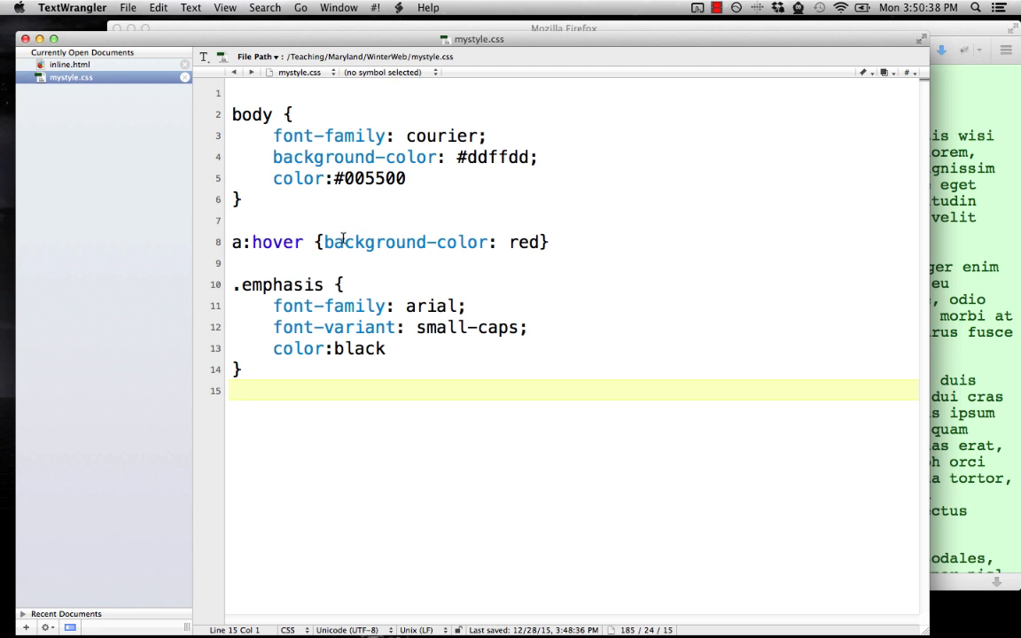